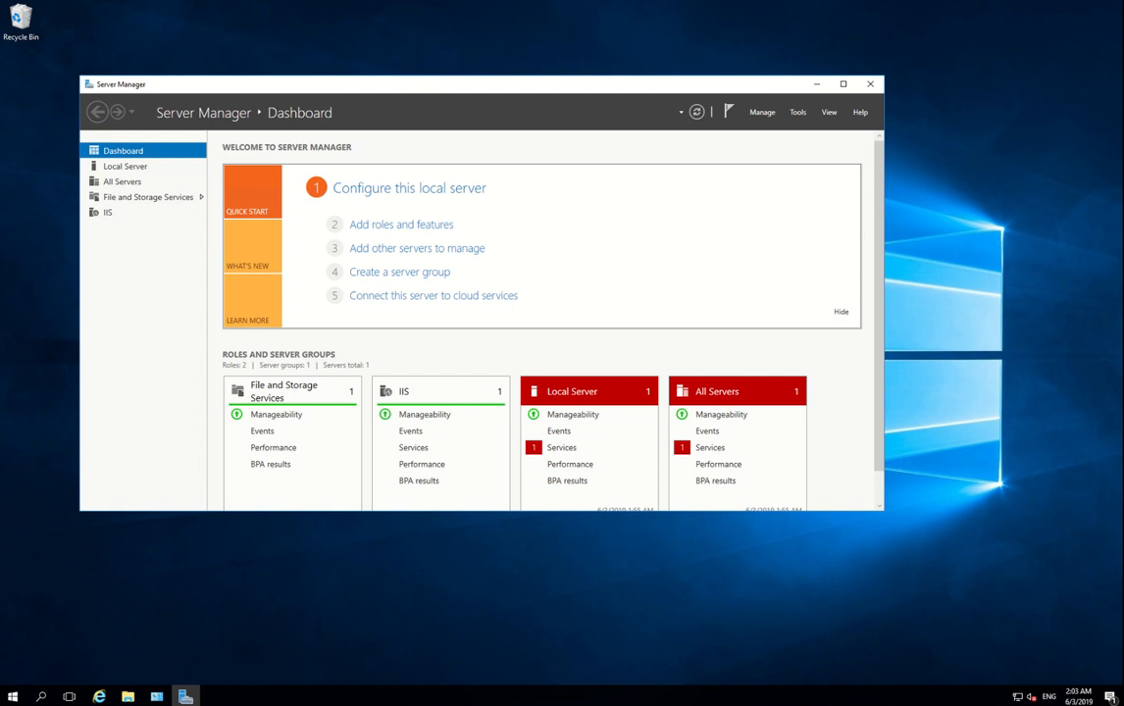
mouse_move(401, 225)
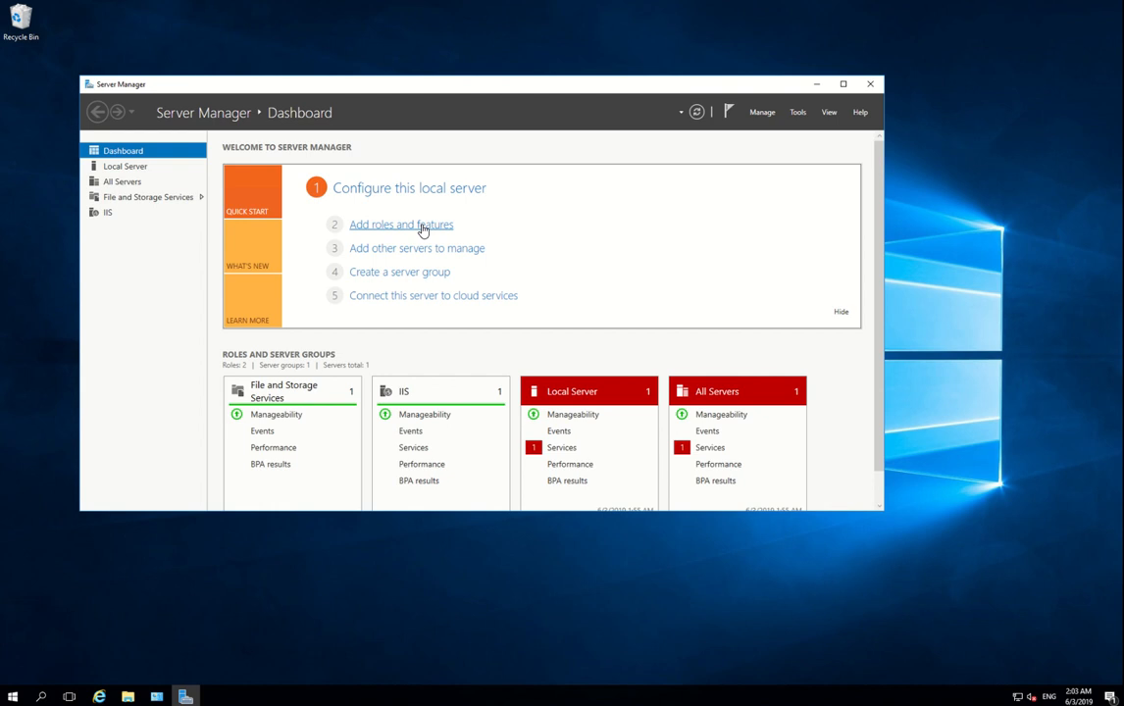
Start the Add Roles and Features wizard and keep role-based installation through to server selection
click(401, 223)
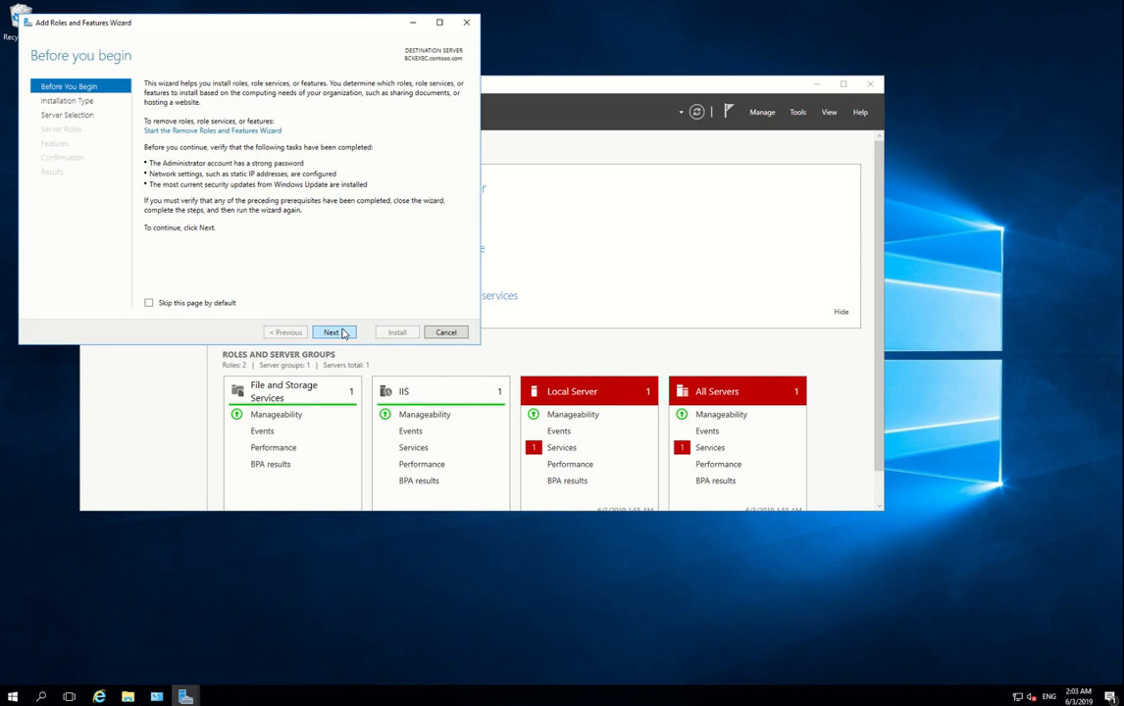
click(332, 332)
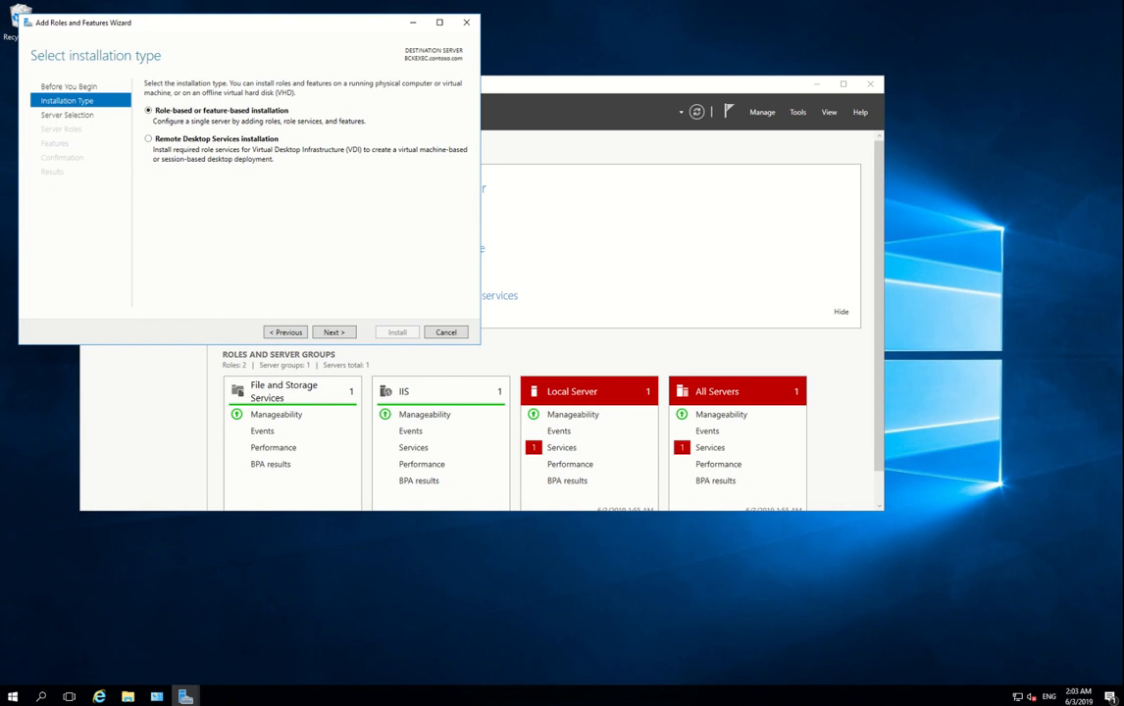
click(334, 331)
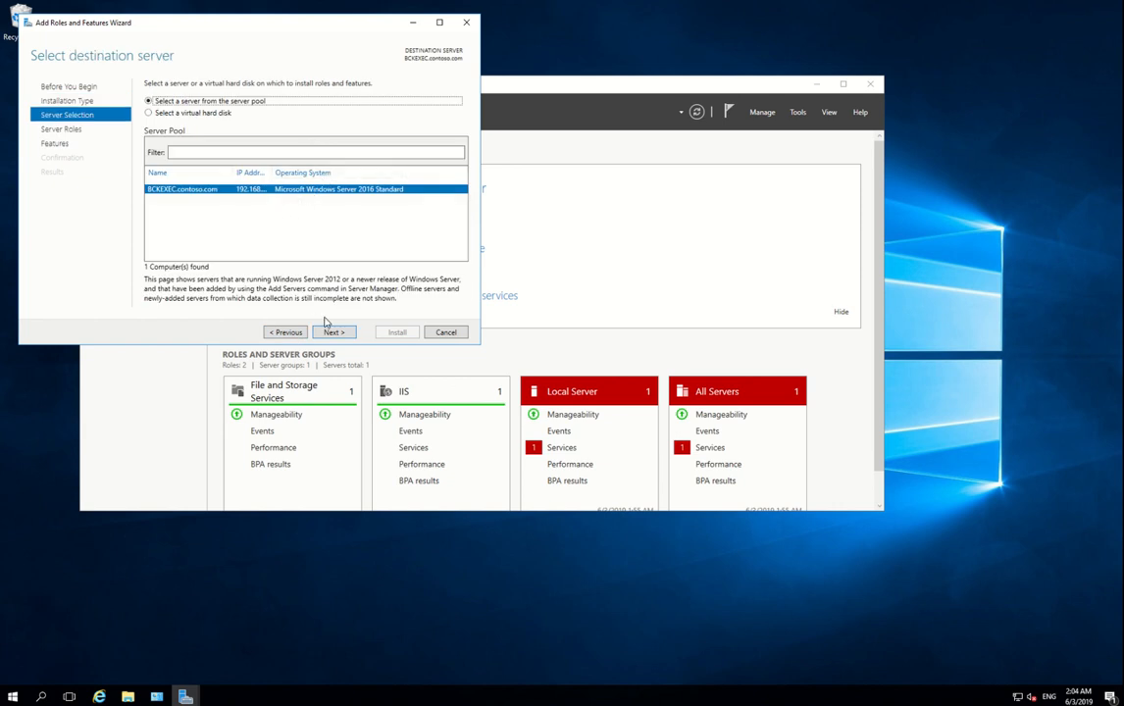
mouse_move(334, 332)
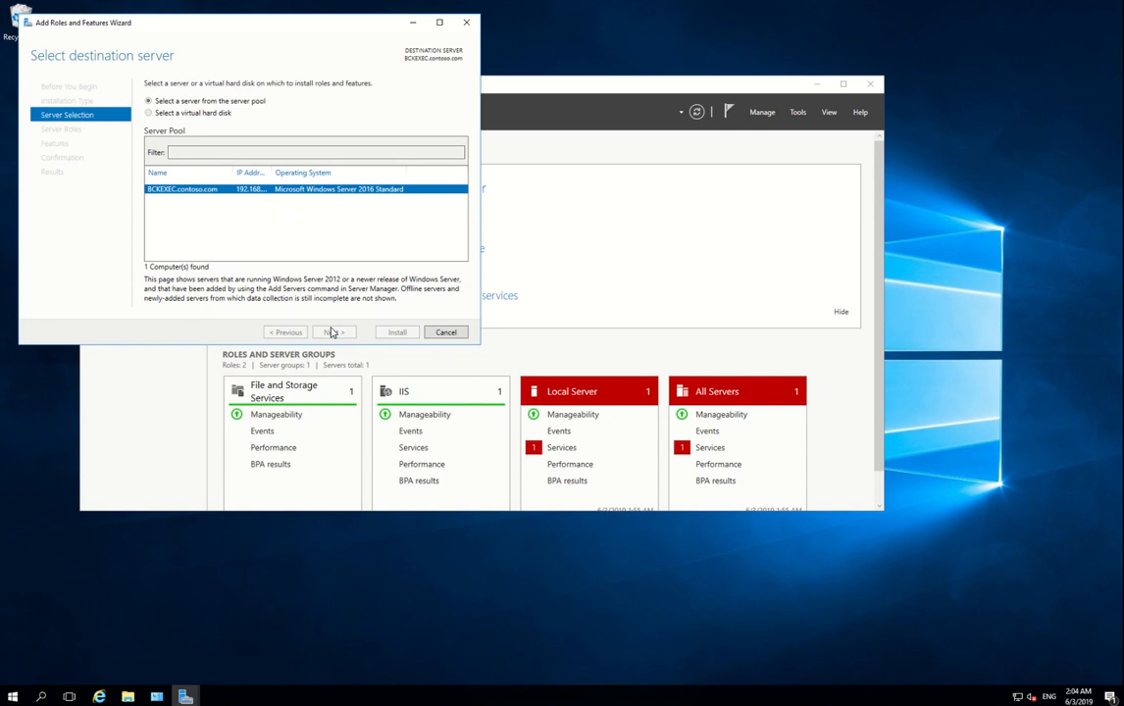
Check on Server Roles that Web Server (IIS) already has FTP Server, then cancel the wizard
click(334, 332)
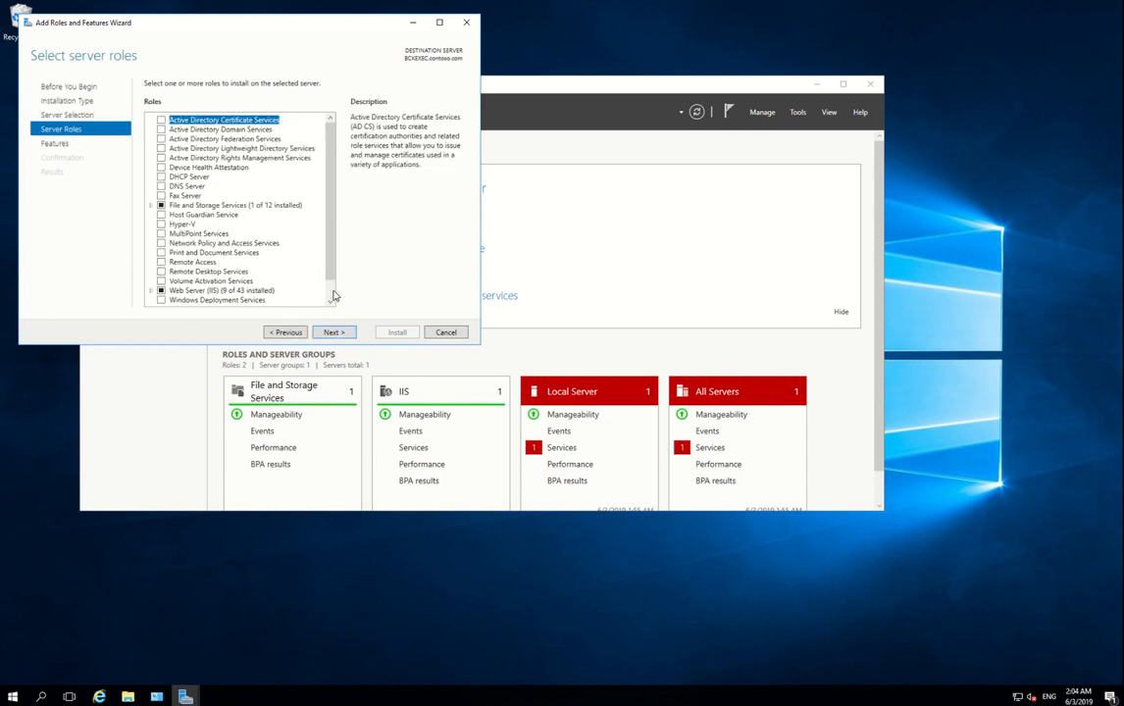
scroll(down, 3)
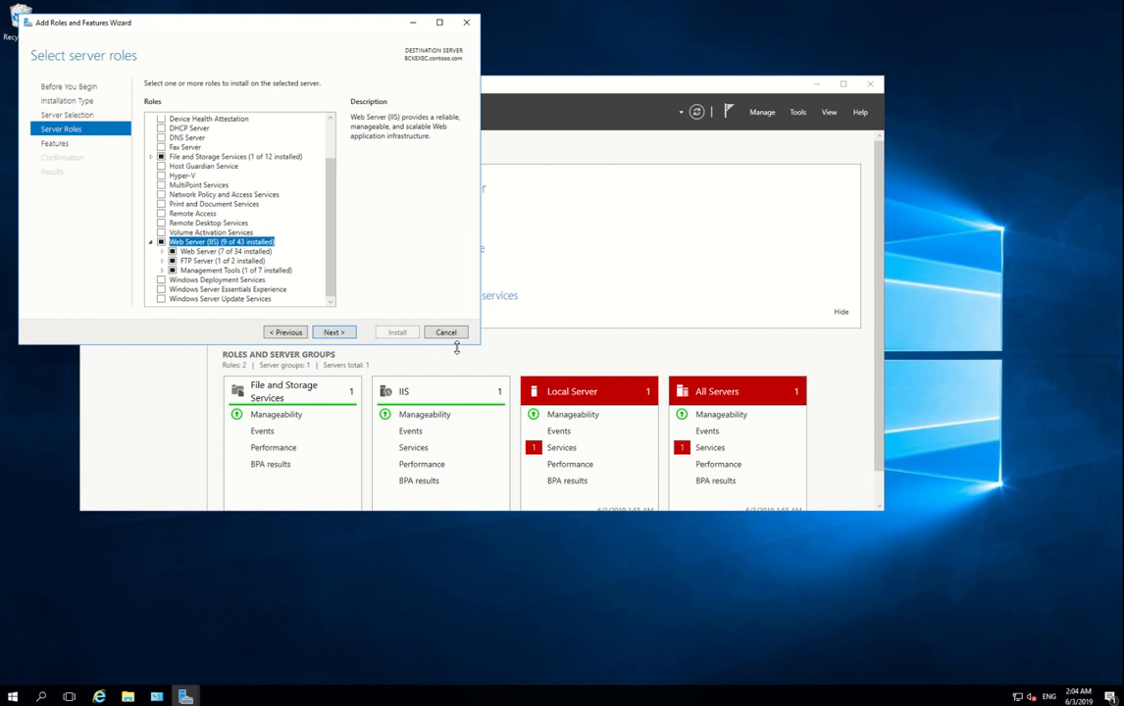
click(445, 332)
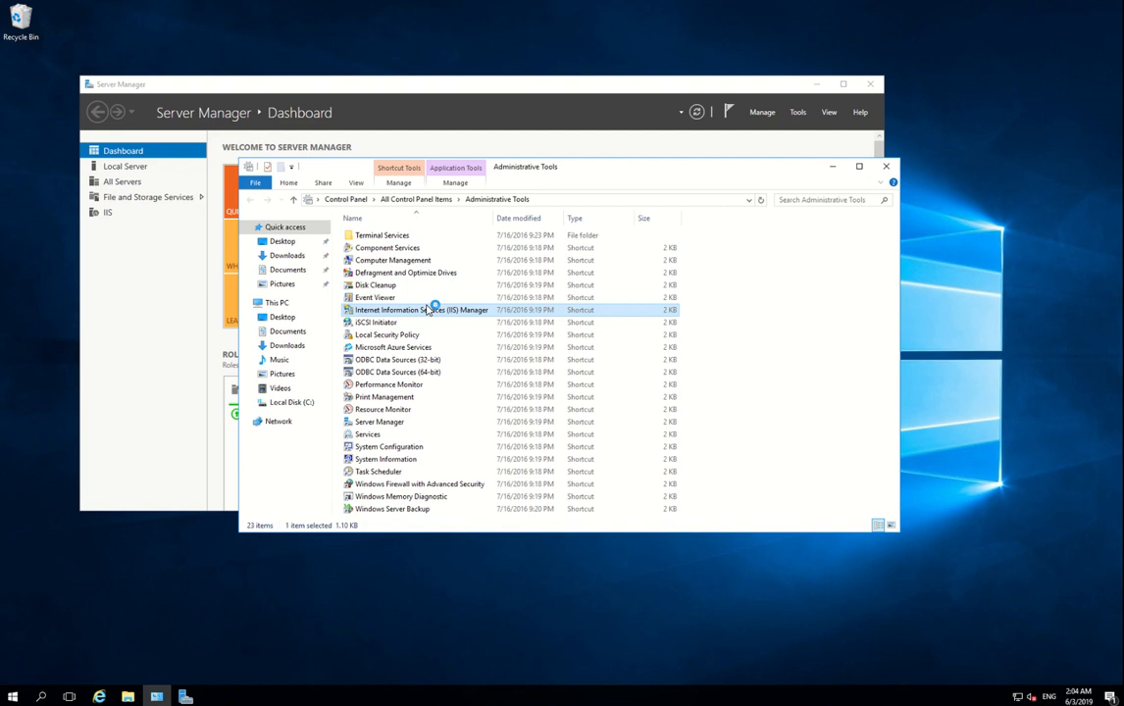
mouse_move(439, 327)
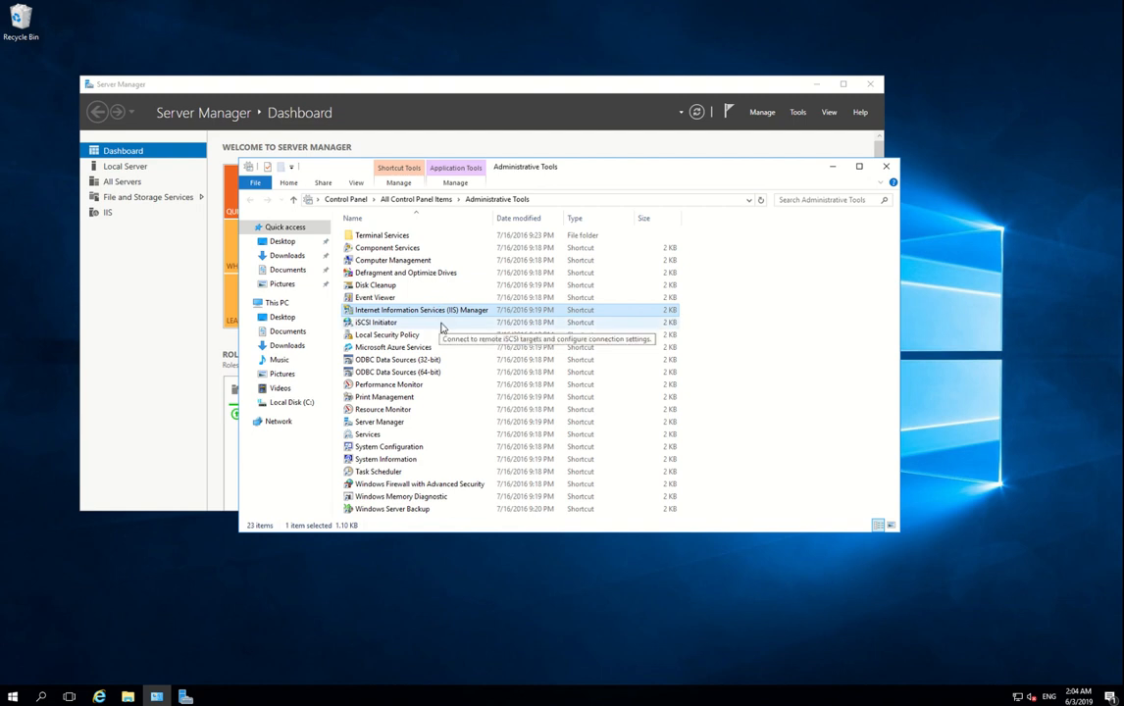
Launch Internet Information Services (IIS) Manager from Administrative Tools
double_click(422, 310)
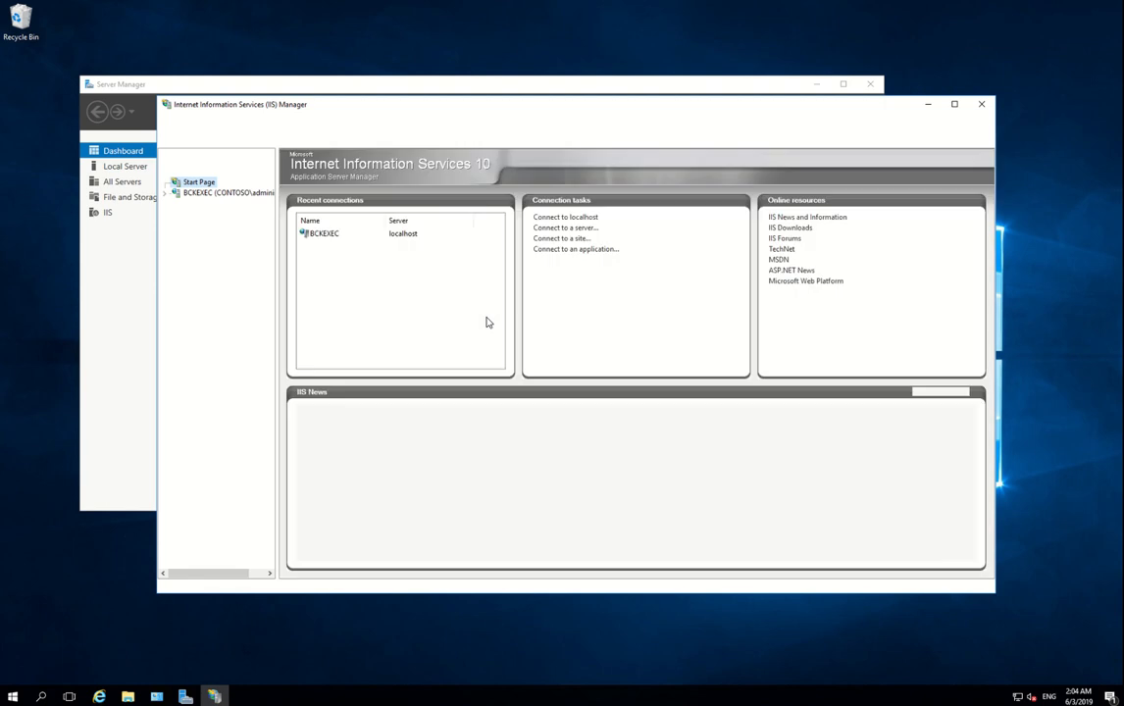
Select the BCKEXEC server in Connections and show its Sites list
click(198, 183)
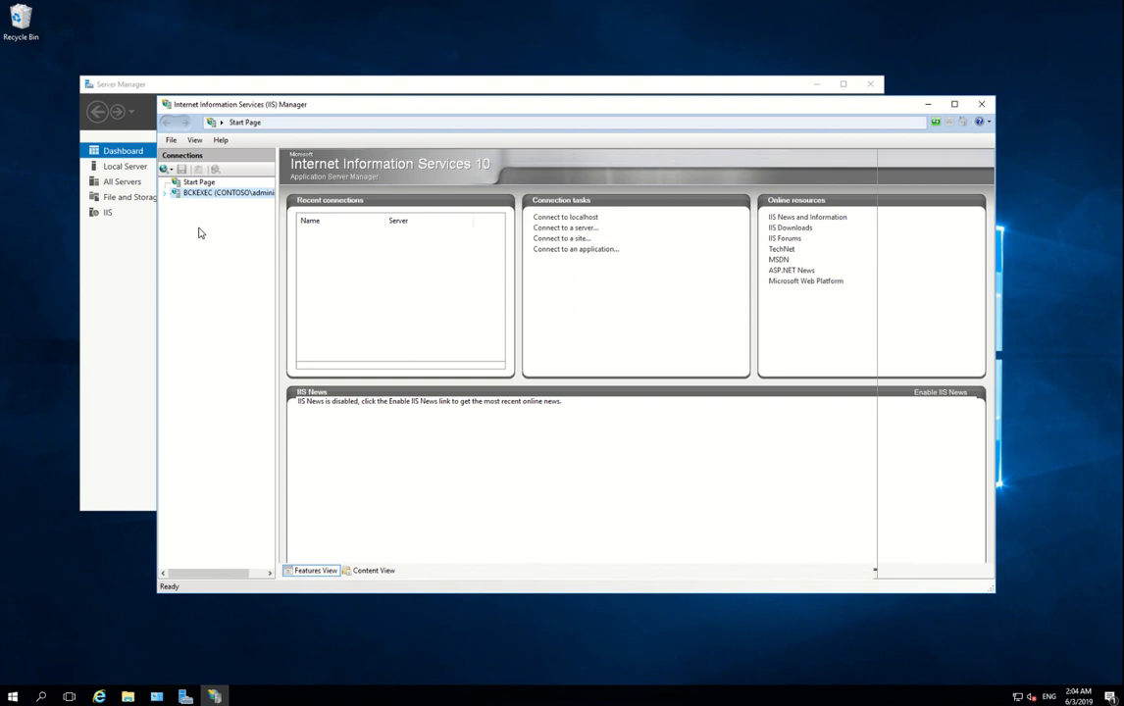
click(229, 192)
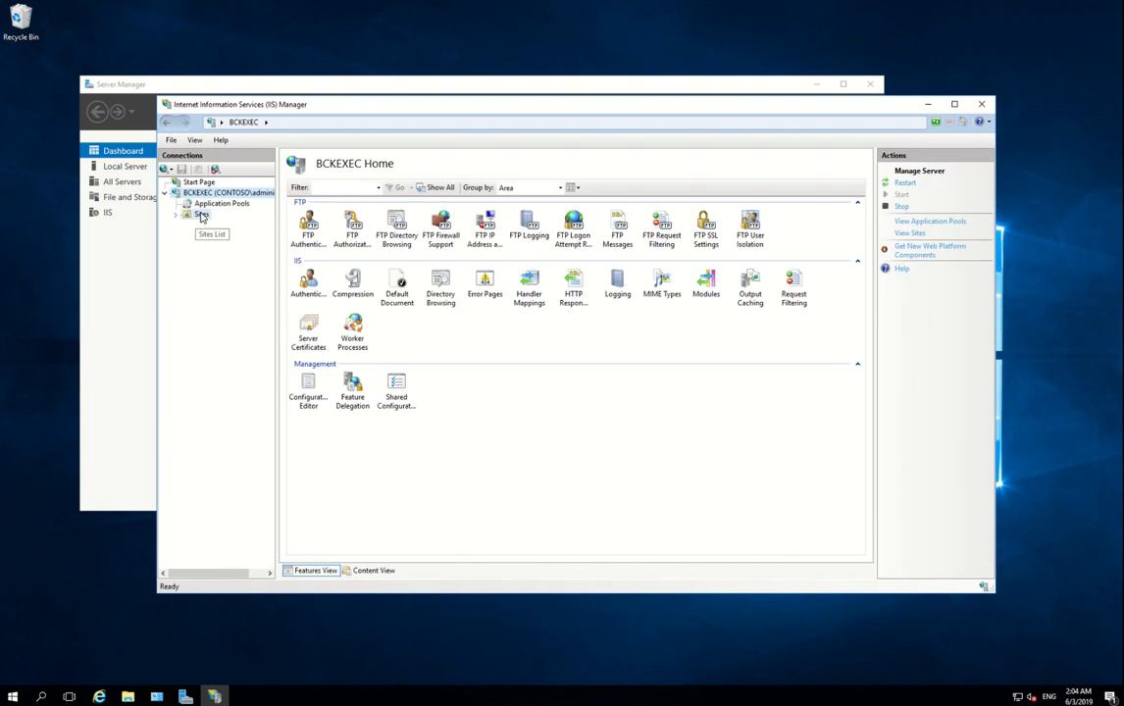
click(201, 214)
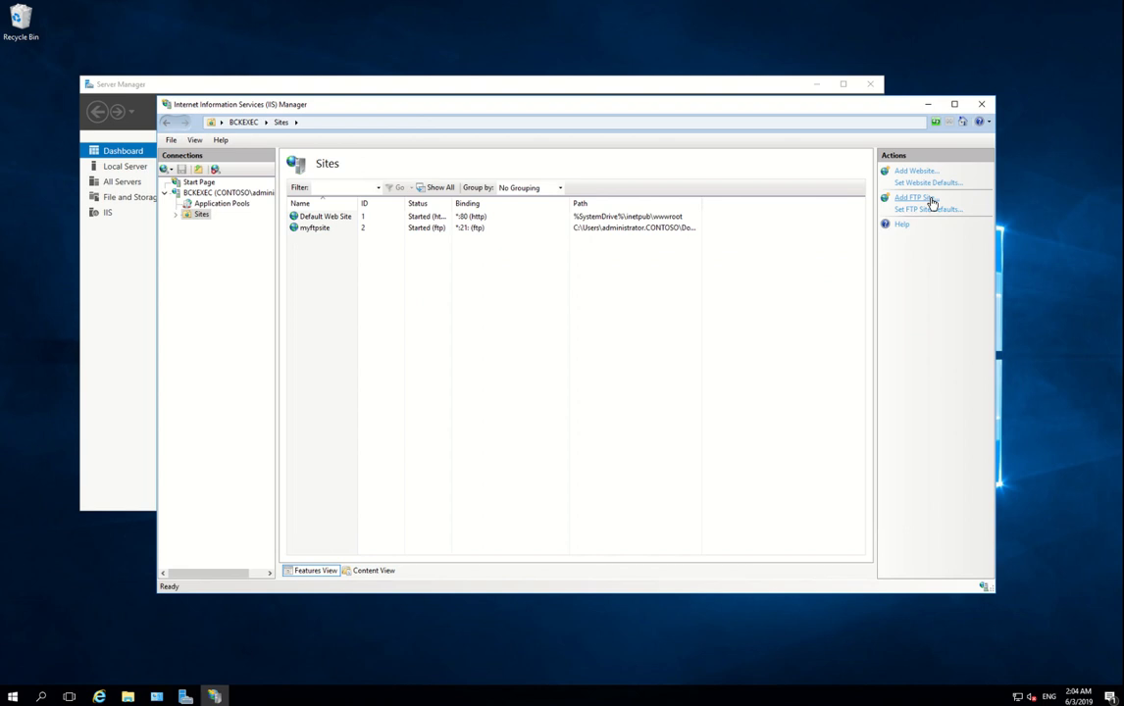
Begin a new FTP site in the Add FTP Site wizard named ftpnewsite
click(912, 197)
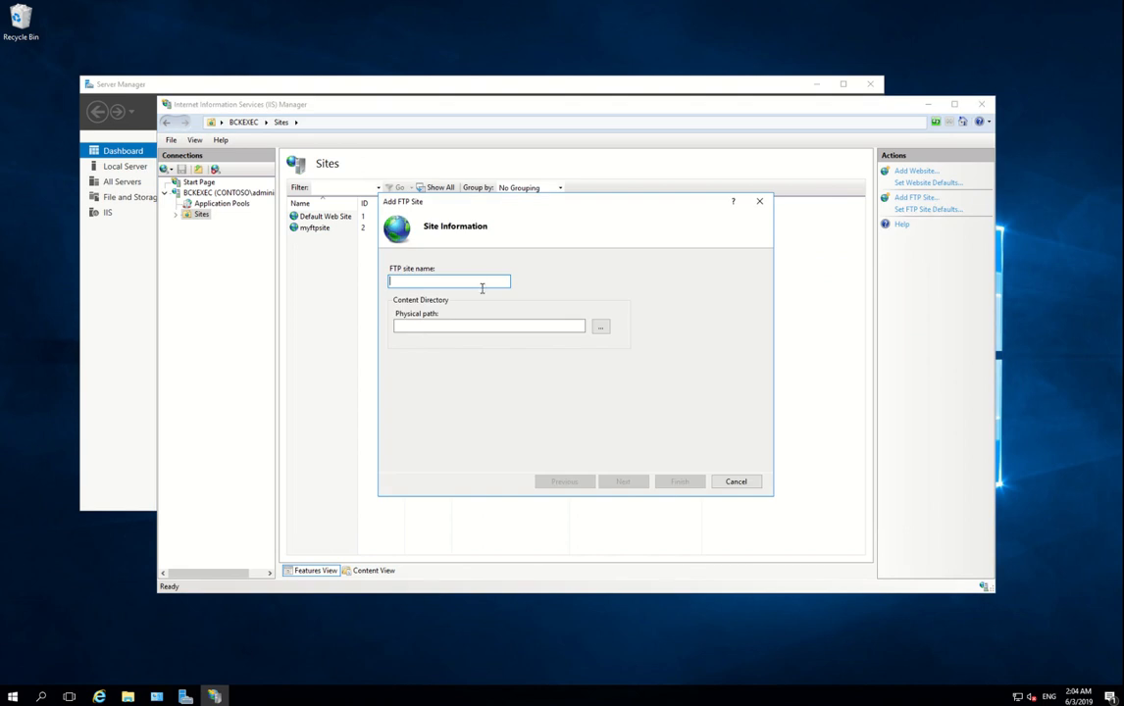
mouse_move(483, 295)
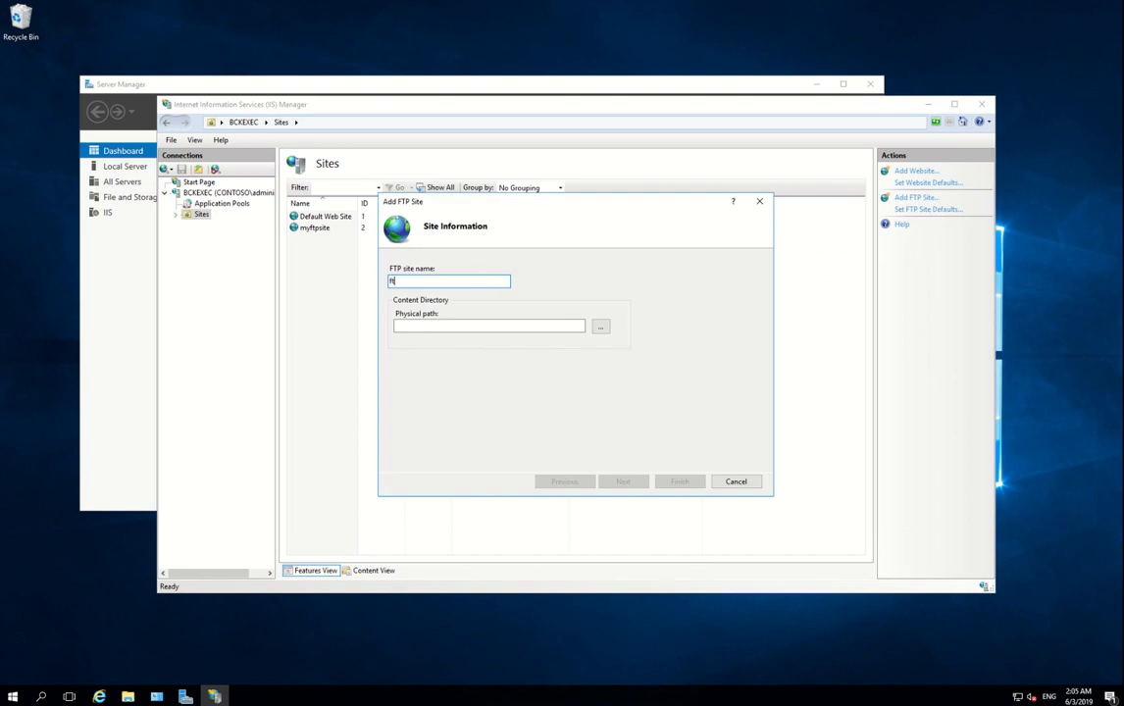
text(ftpsiteb)
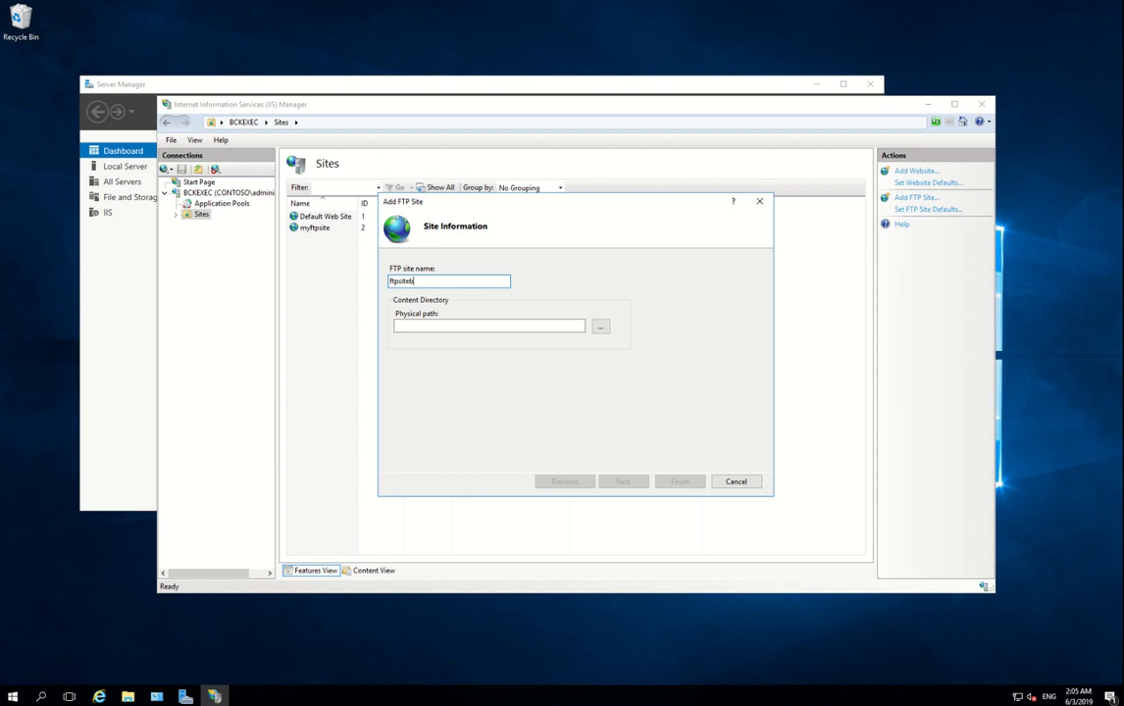
text(ac)
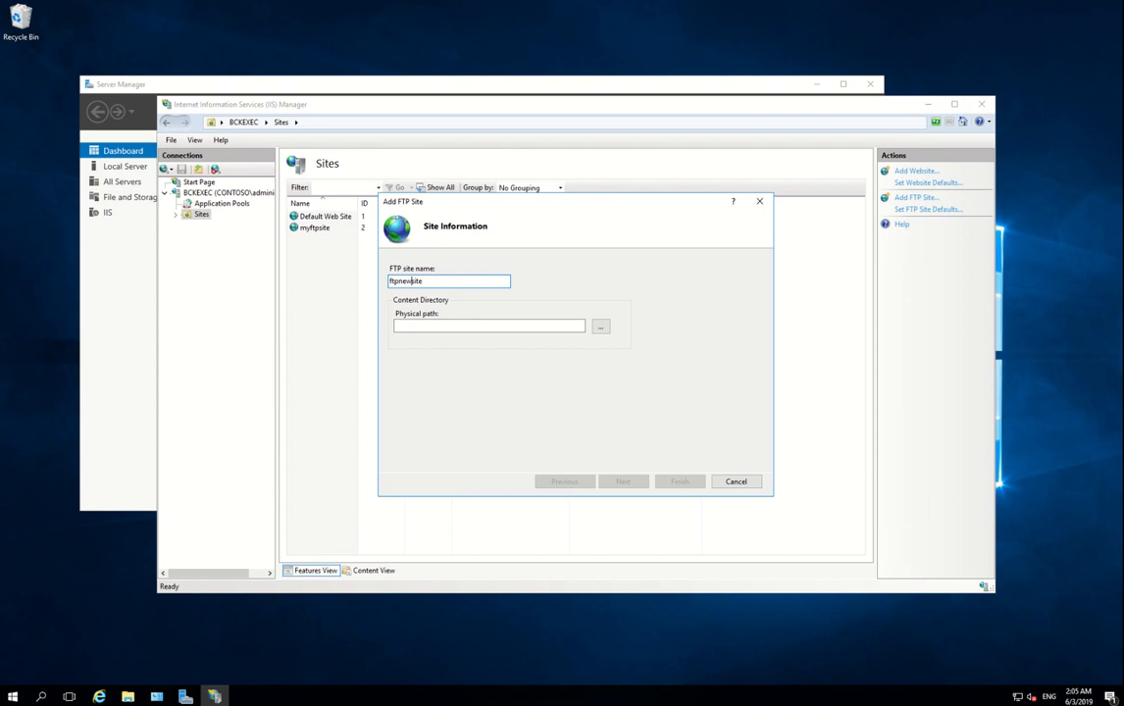
mouse_move(600, 327)
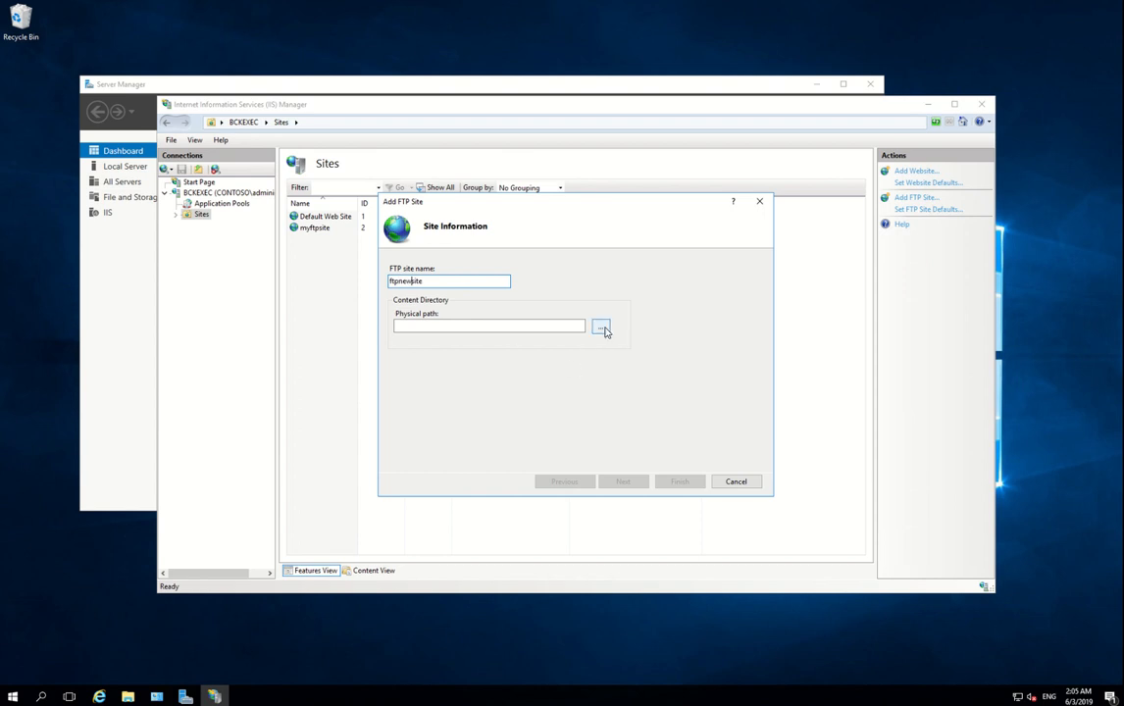
Set the site's physical path to the myftpbackup folder under Documents
click(601, 326)
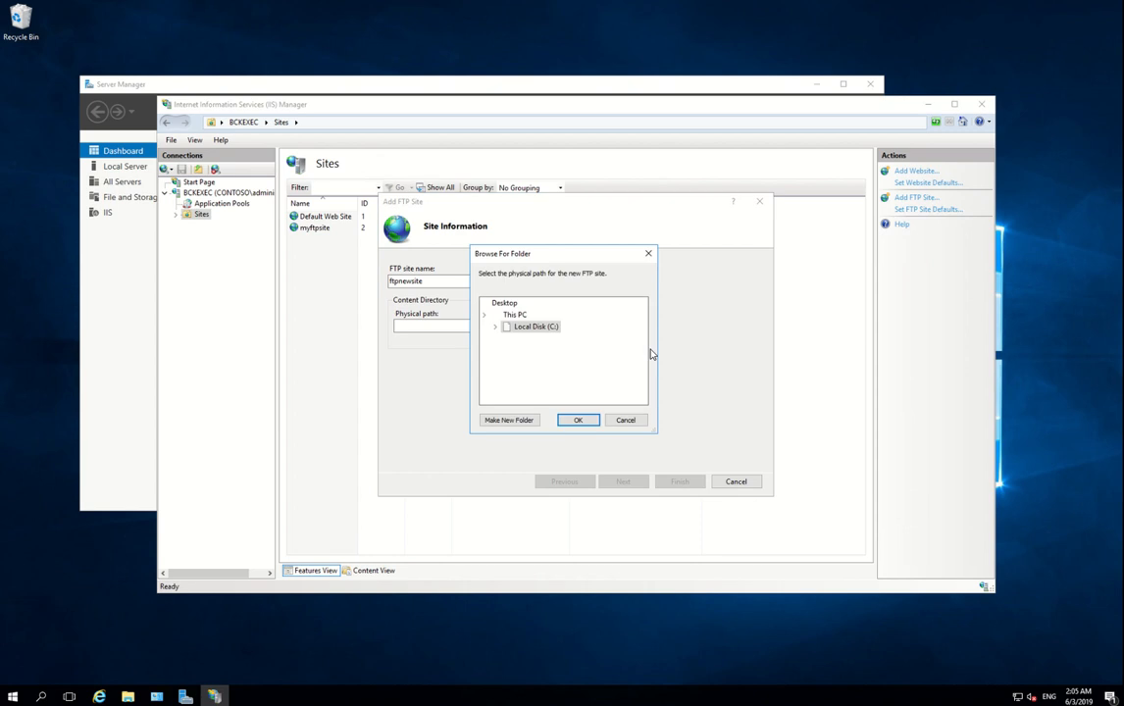
click(496, 314)
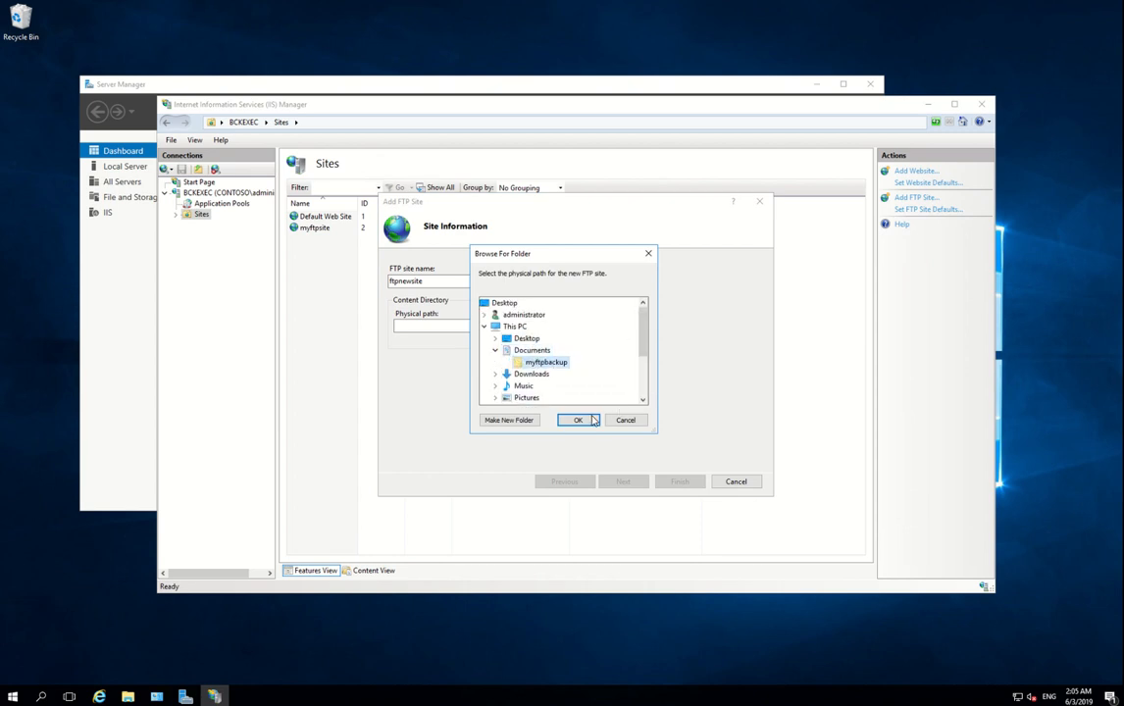
click(578, 420)
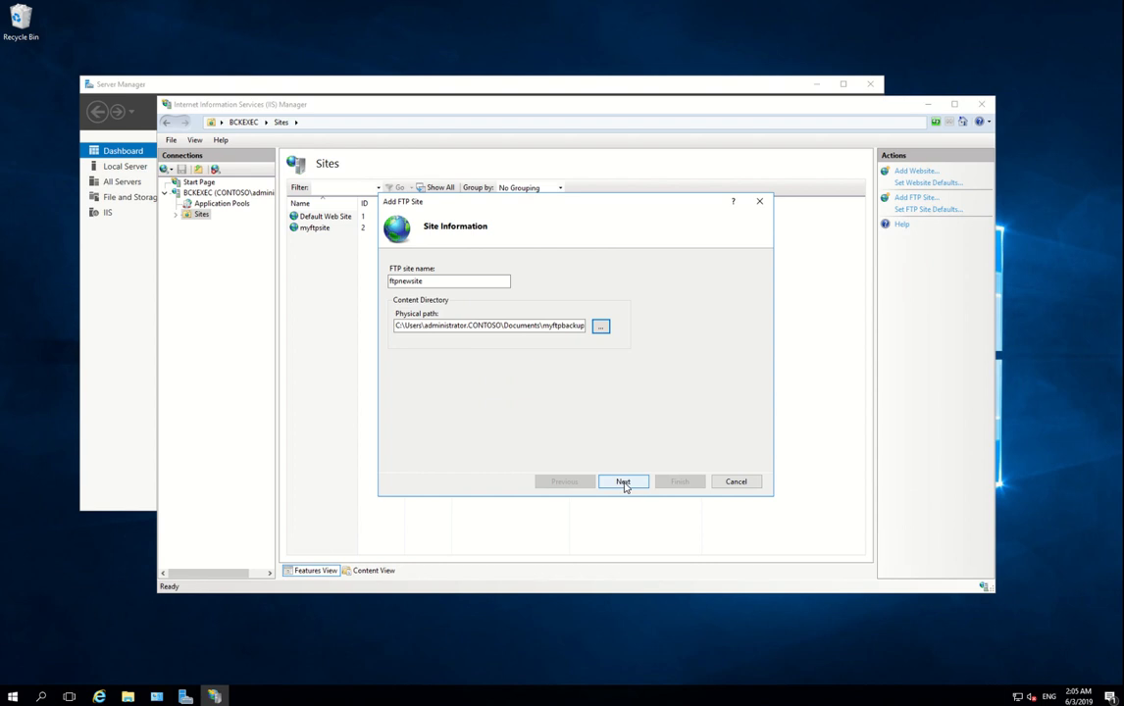
Keep the binding on all addresses, port 21, with No SSL selected
click(623, 482)
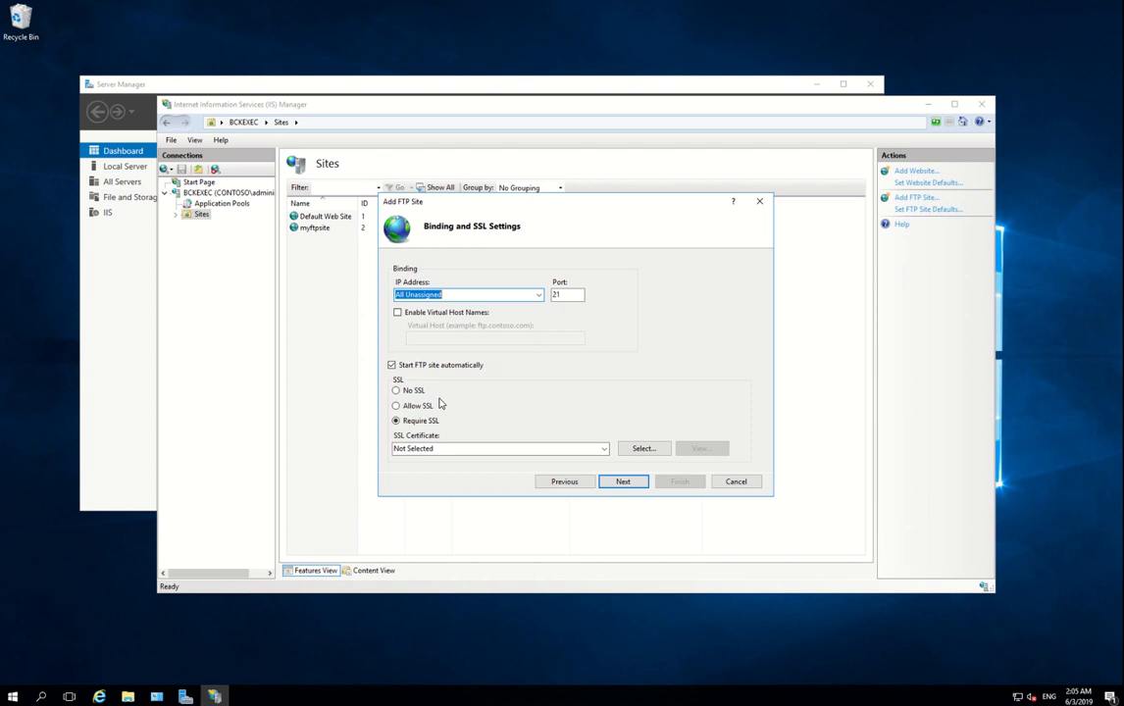
click(396, 391)
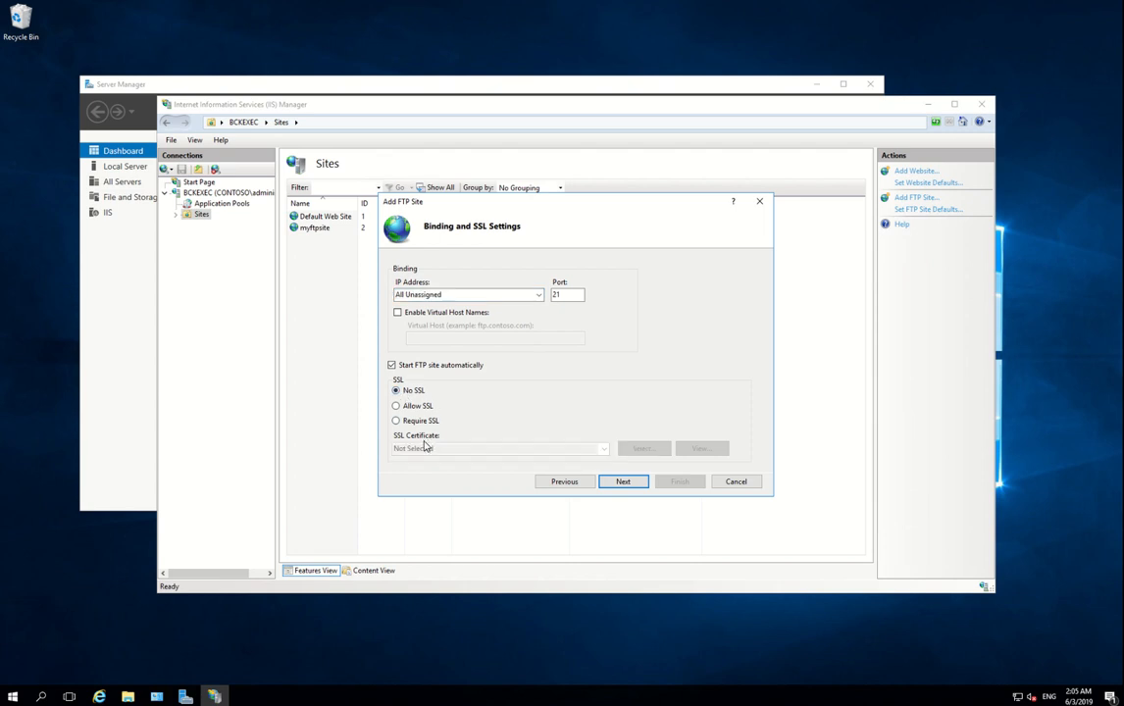
mouse_move(478, 475)
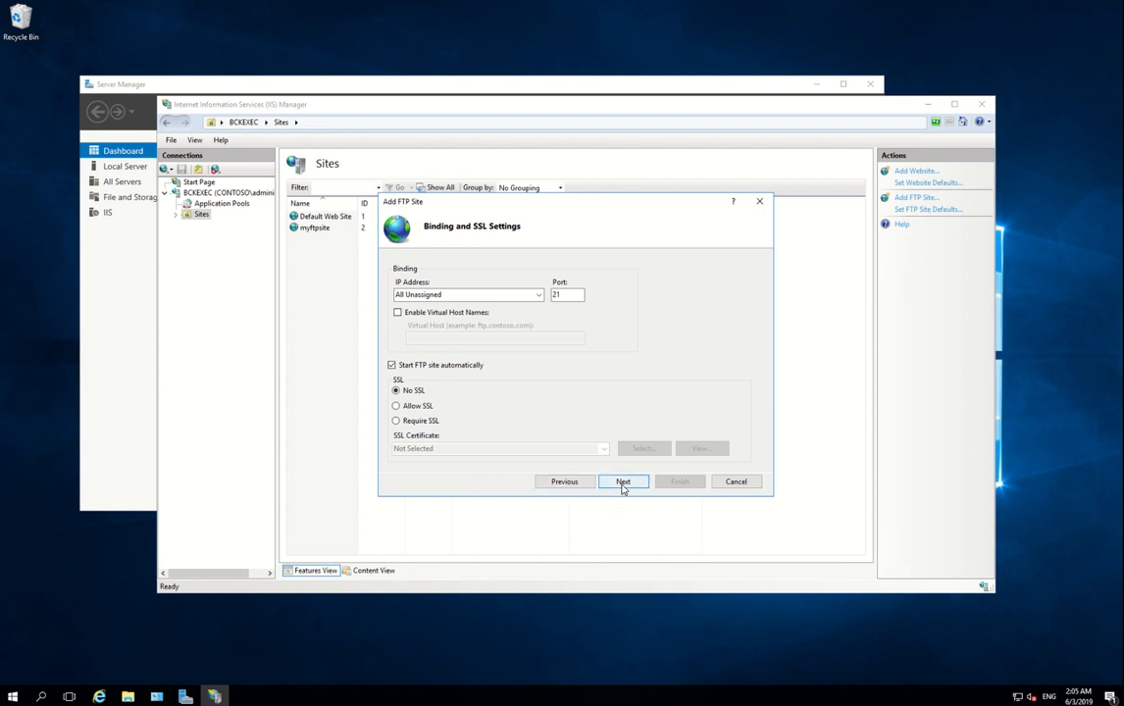
click(623, 482)
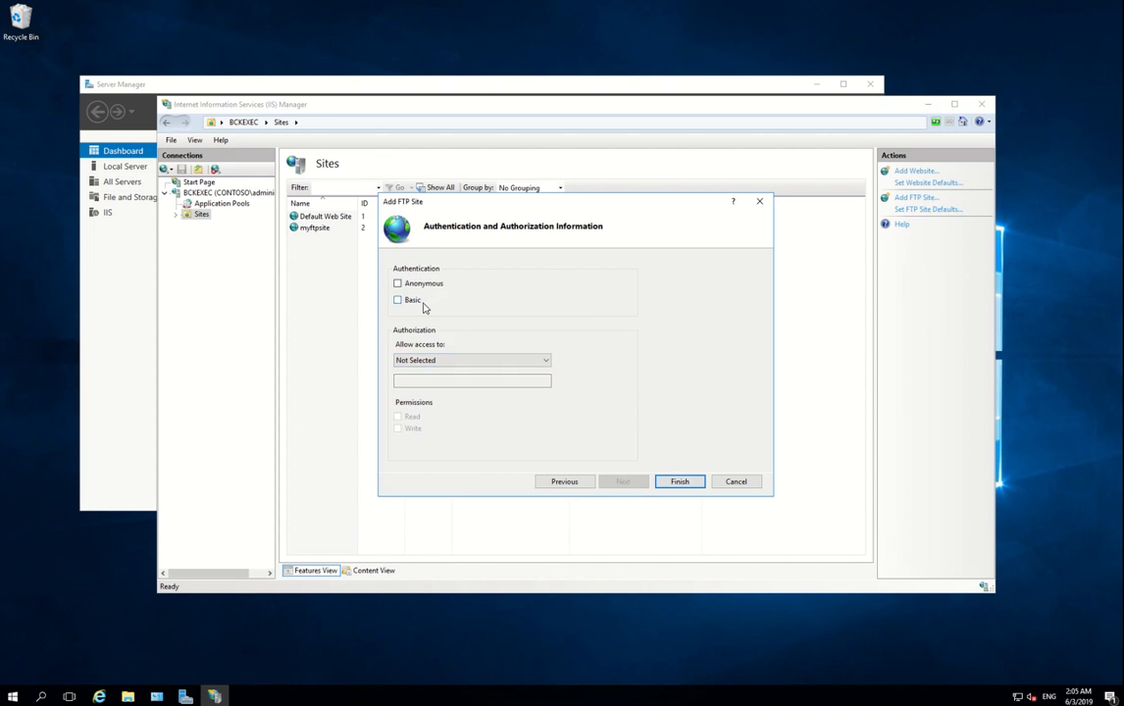
Enable Basic authentication, allow all users read and write, and finish creating ftpnewsite
click(398, 300)
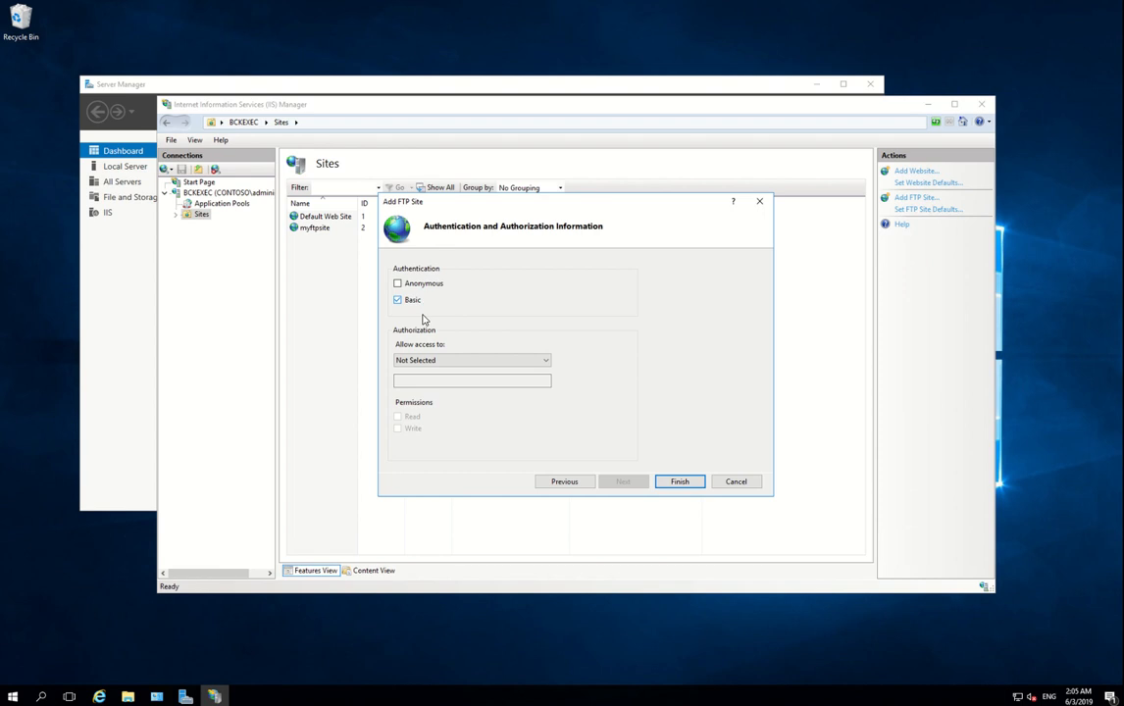
click(545, 360)
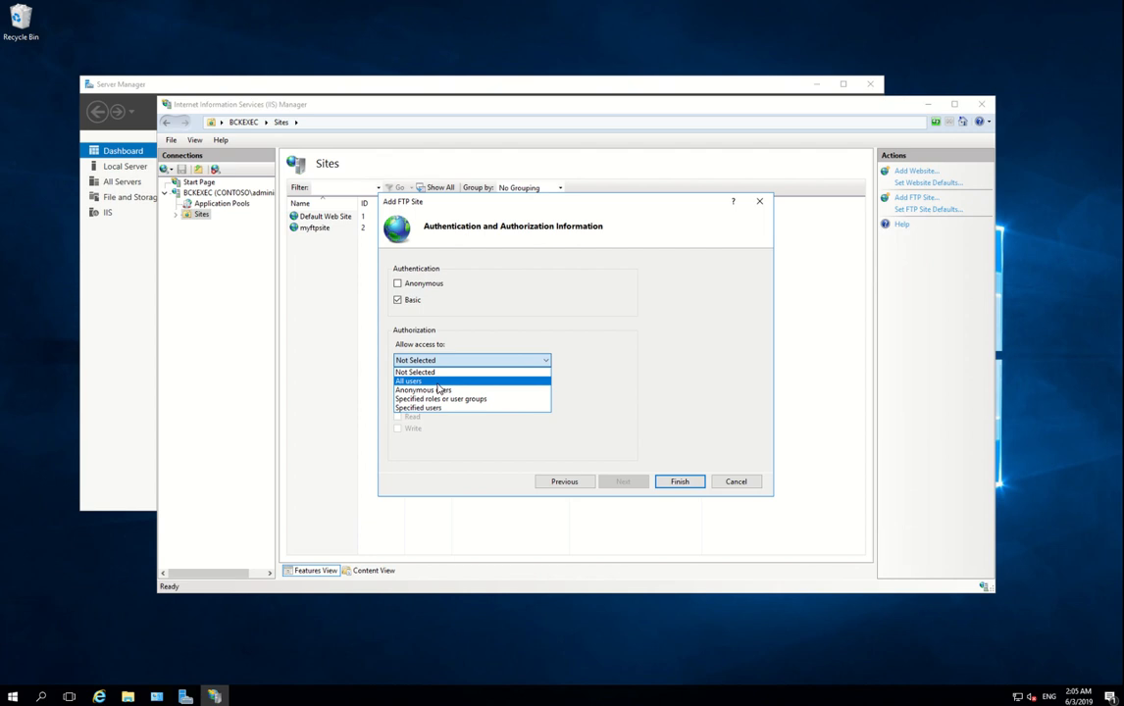
click(409, 380)
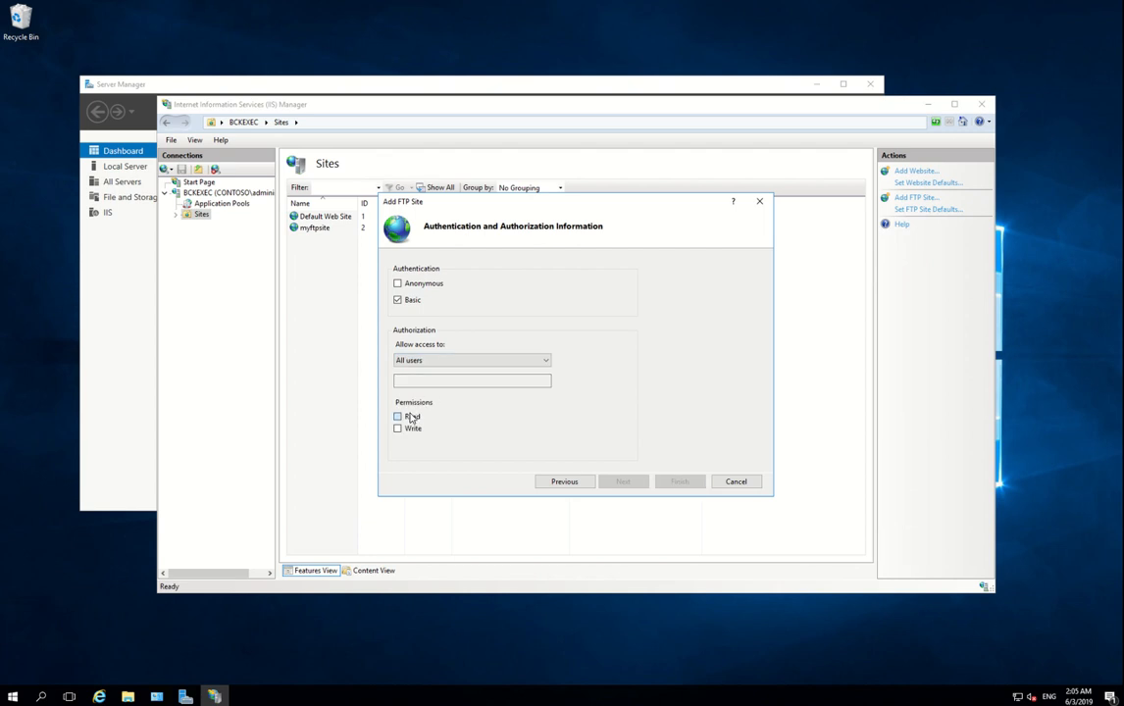
click(398, 428)
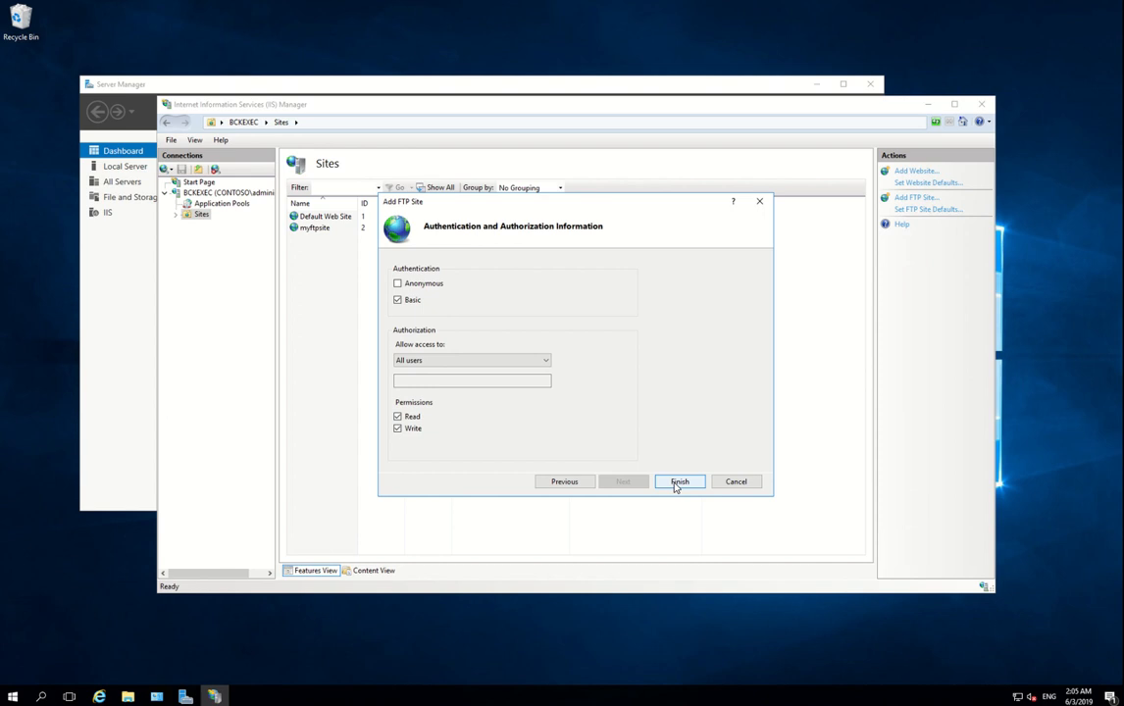
click(679, 482)
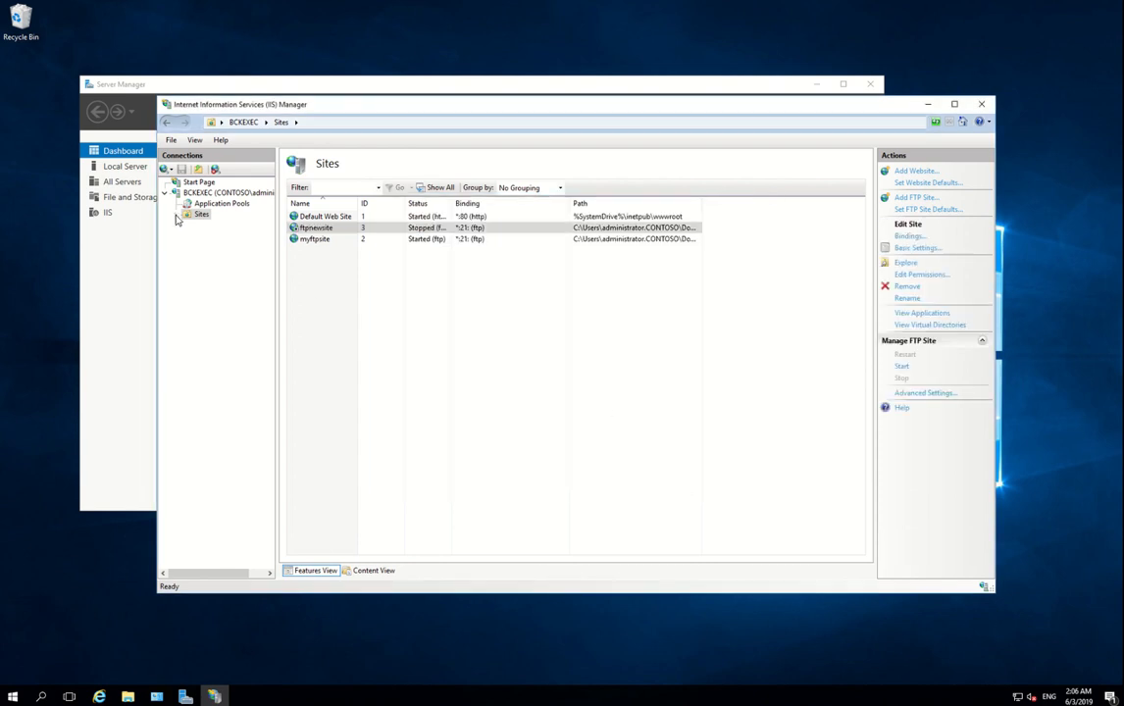
Choose Add Virtual Directory for ftpnewsite from the Sites tree
click(175, 214)
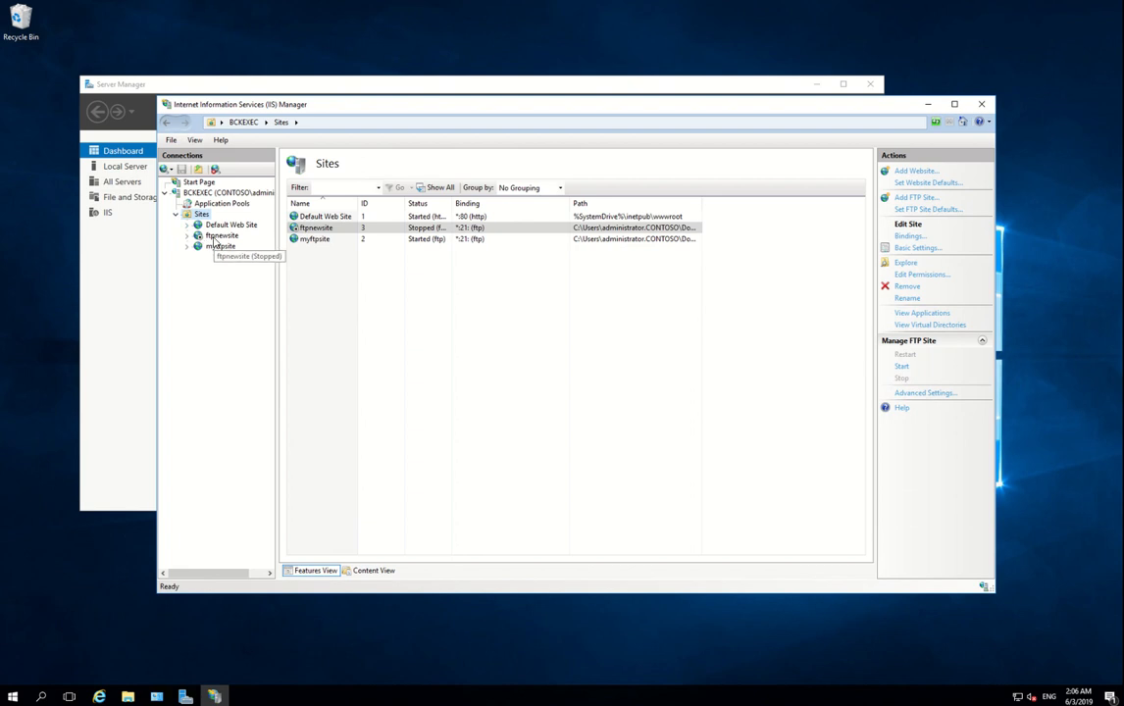
right_click(221, 236)
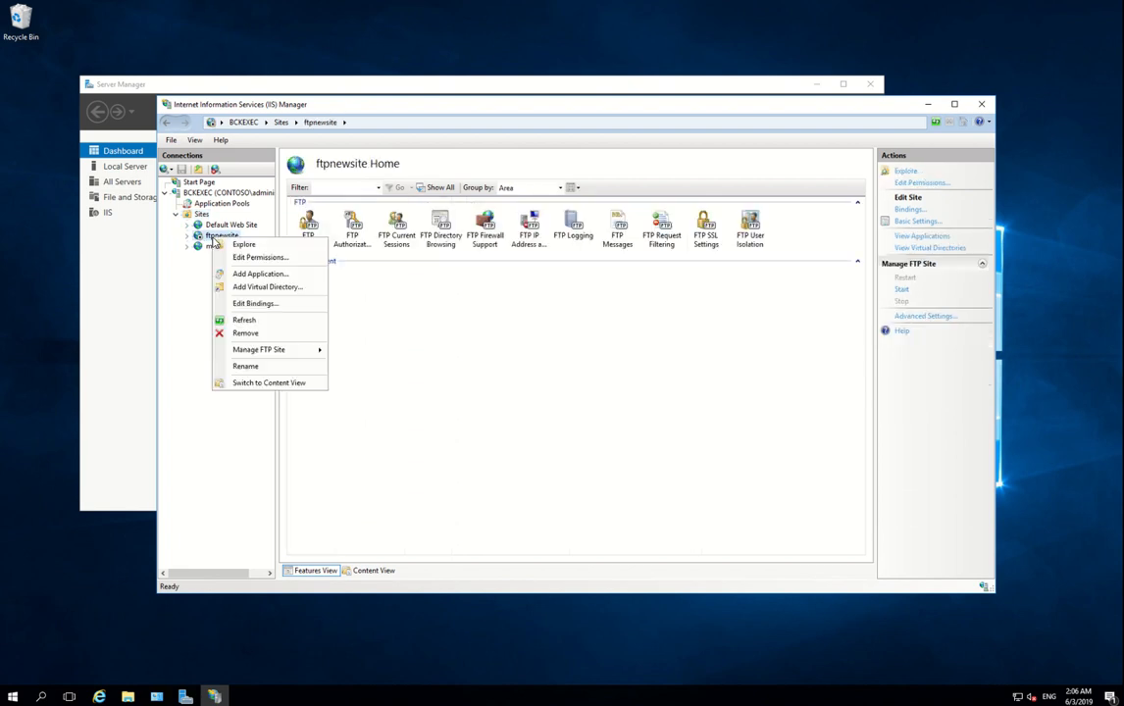
mouse_move(266, 286)
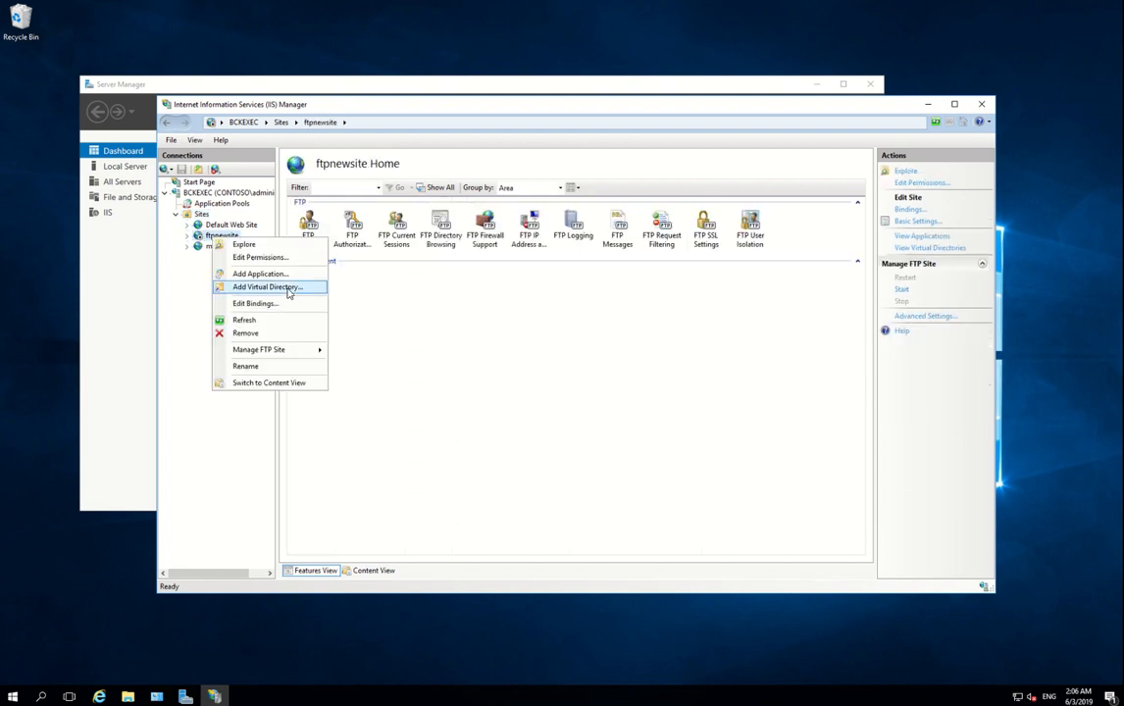
click(267, 287)
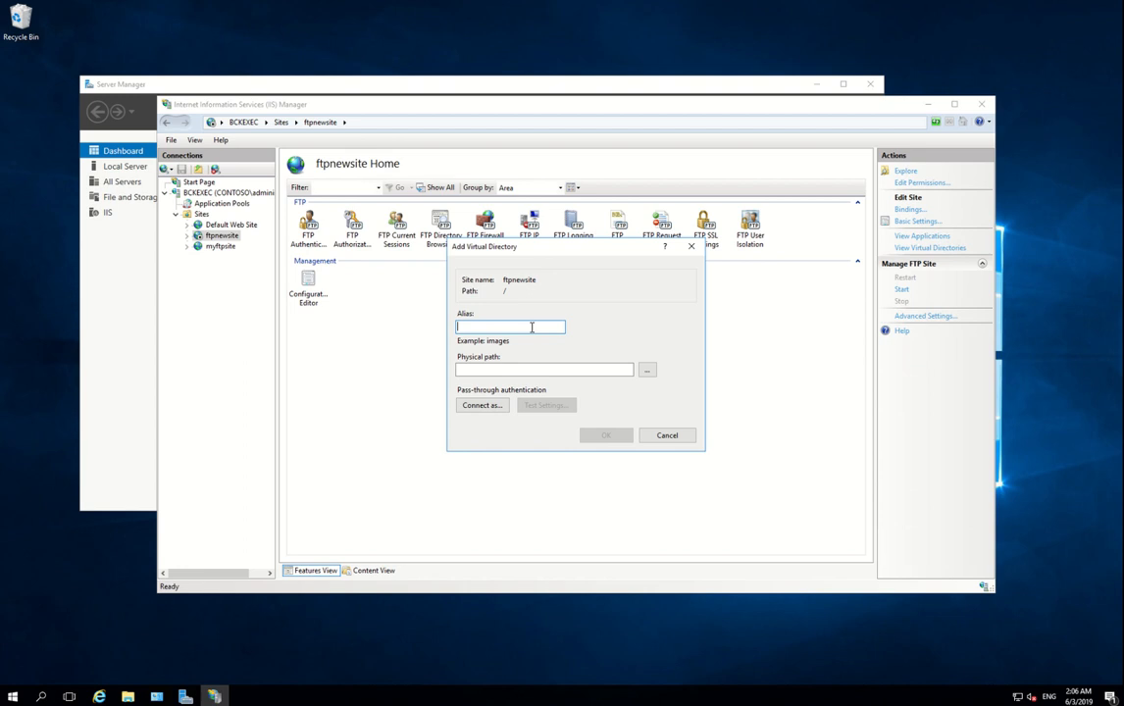
Give the virtual directory alias newbackup and map it to Documents\myftpbackup
text(back)
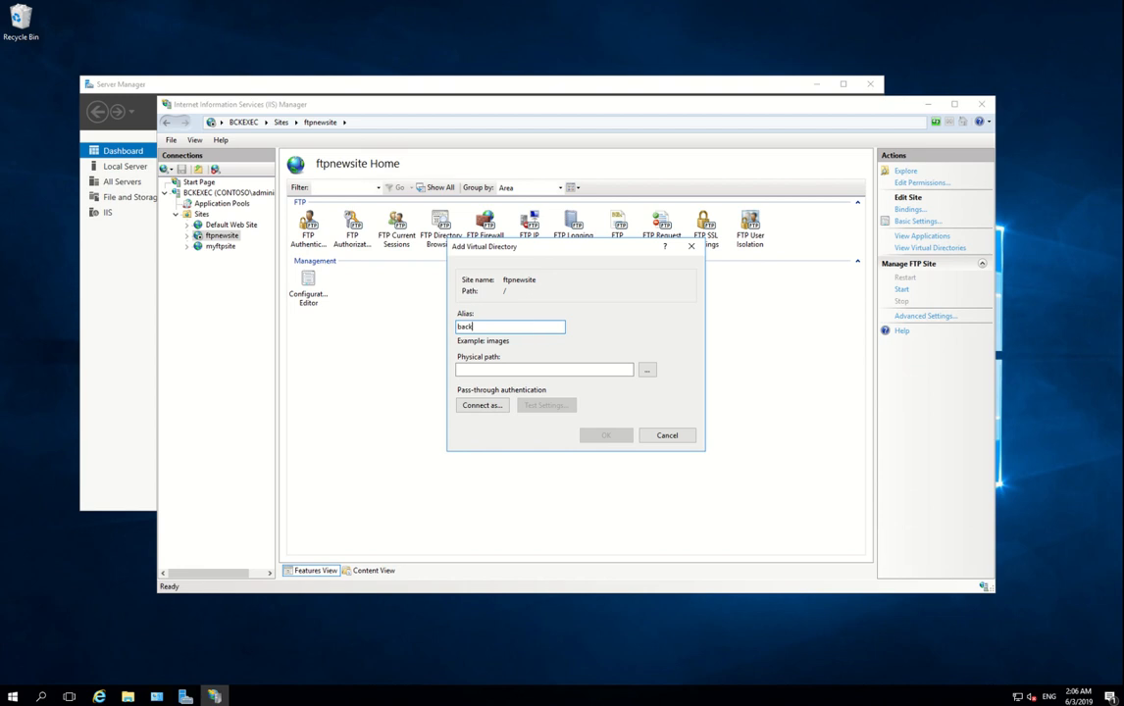
text(up)
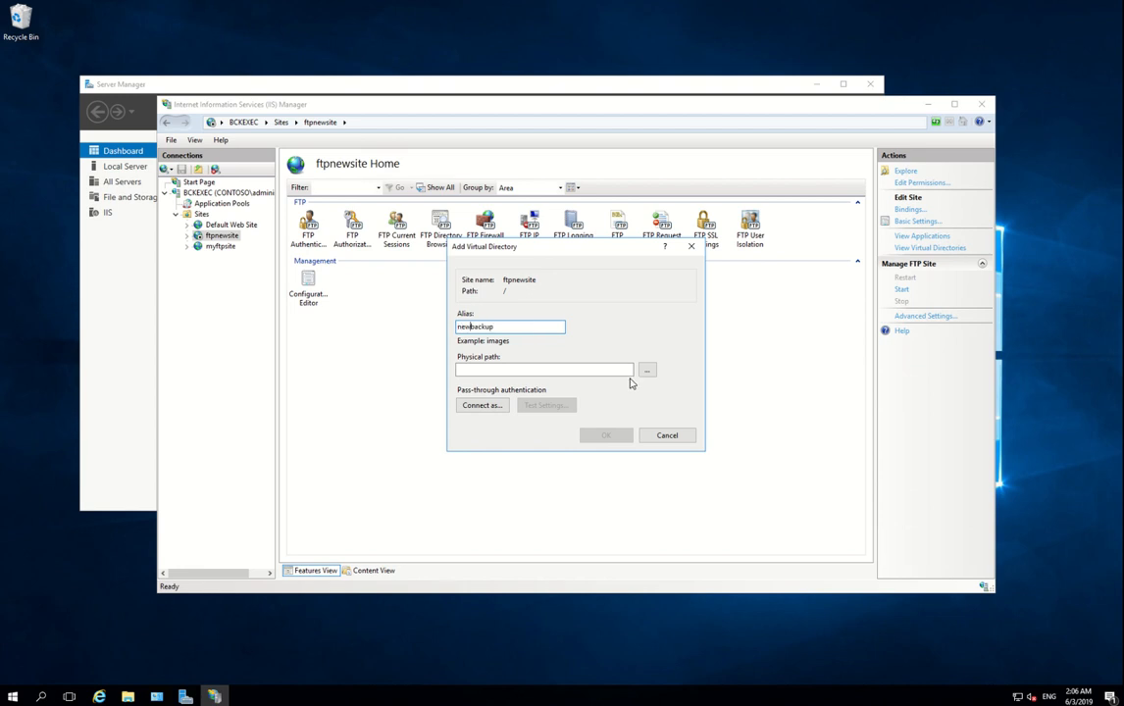
click(646, 370)
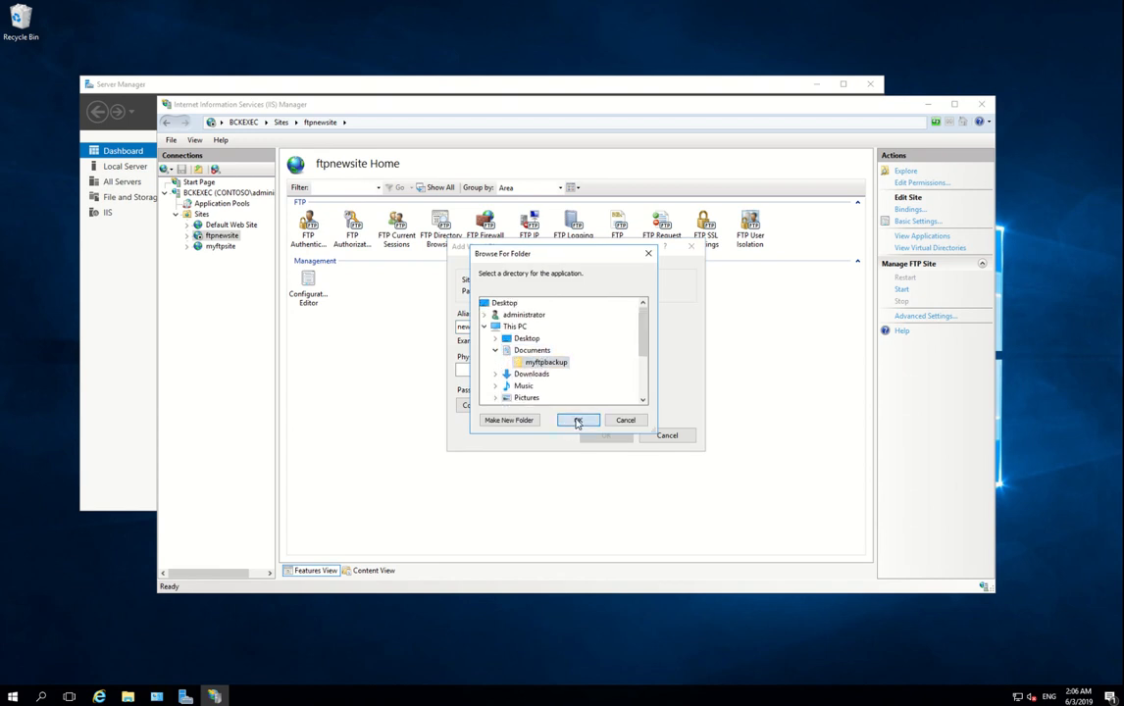
click(577, 420)
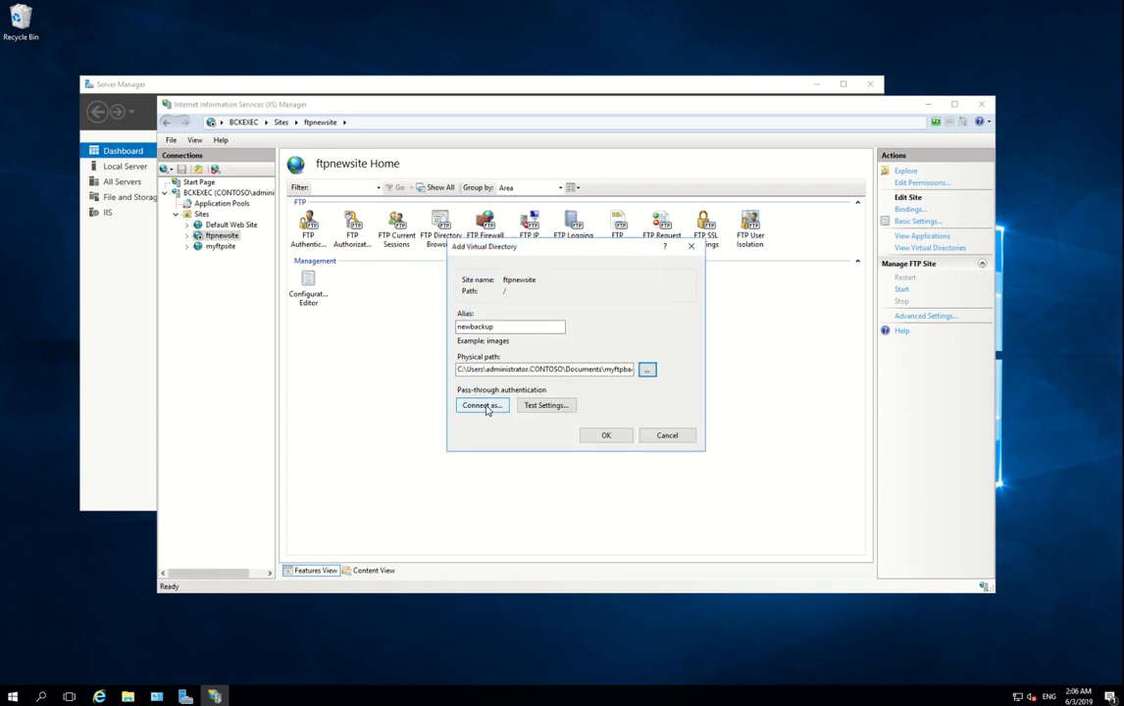
Connect the virtual directory as the specific user administrator and confirm the credentials
click(481, 405)
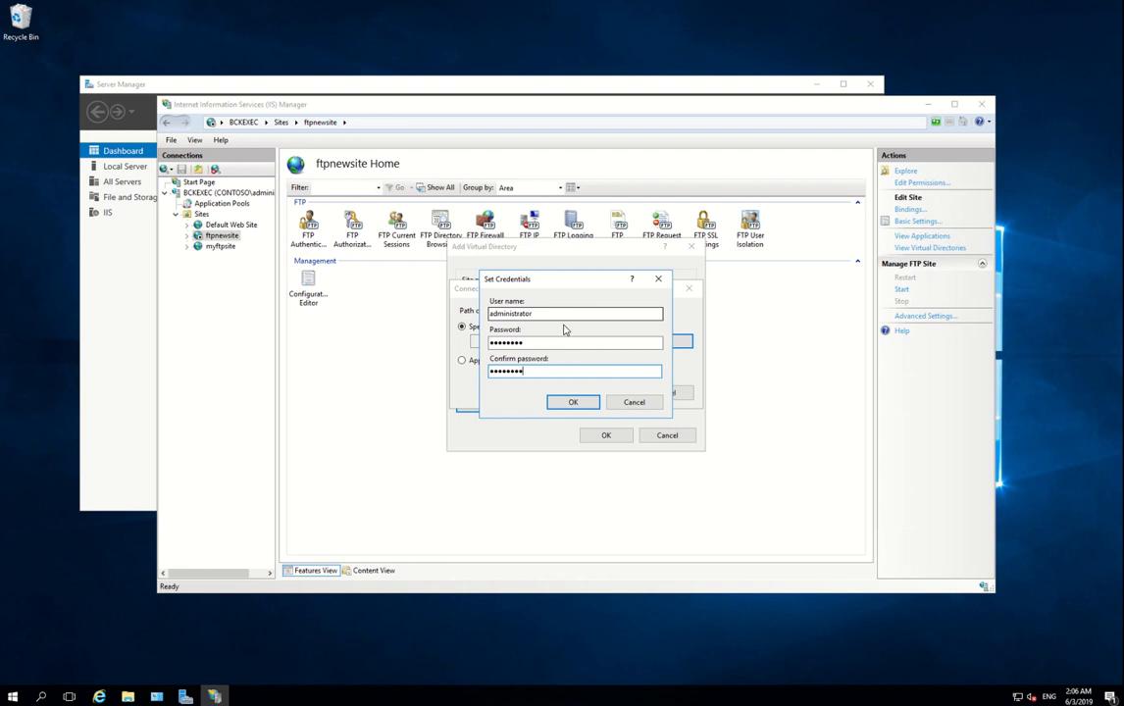
click(573, 402)
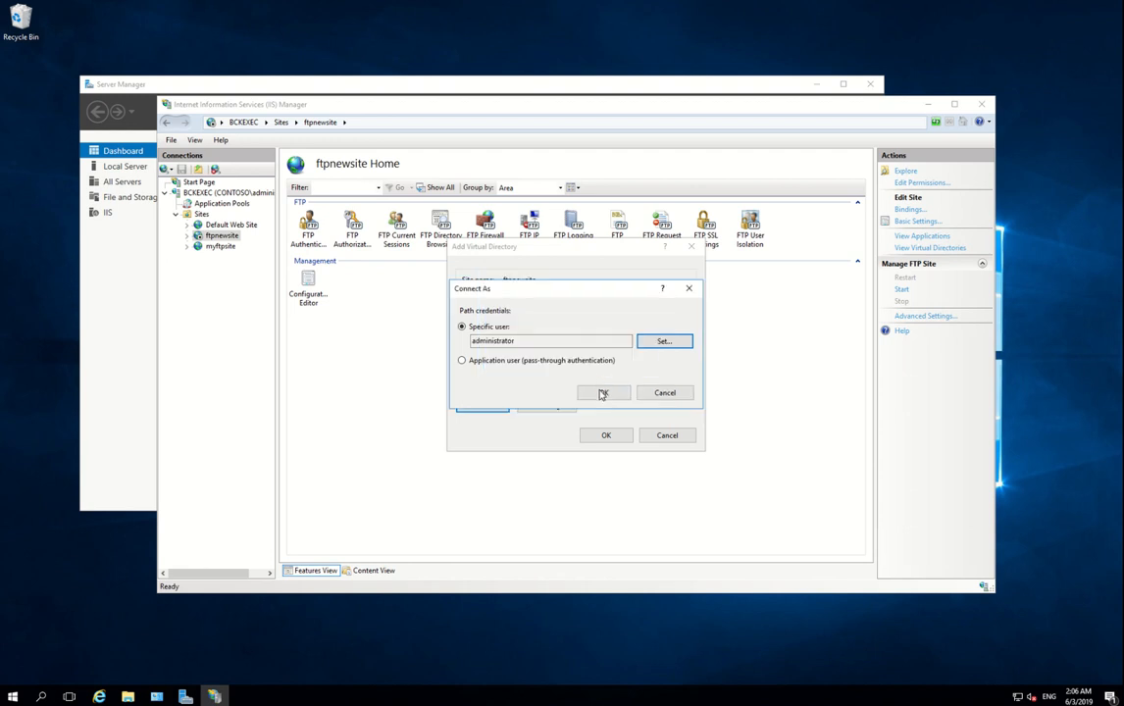
click(604, 392)
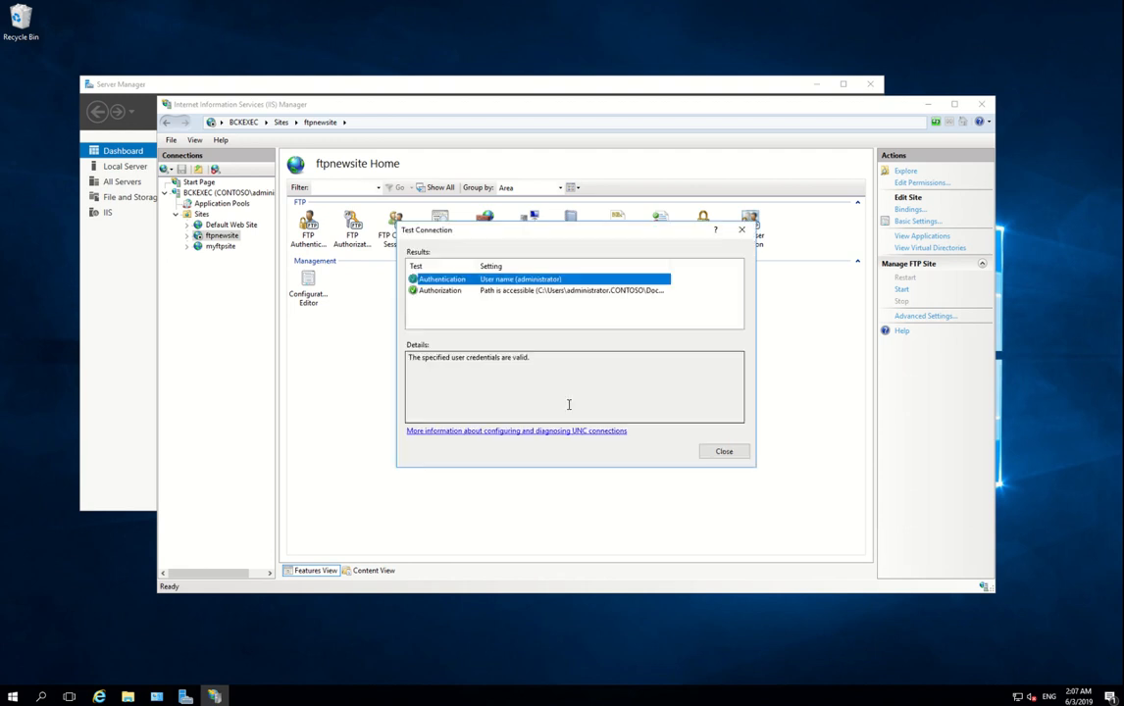
mouse_move(476, 260)
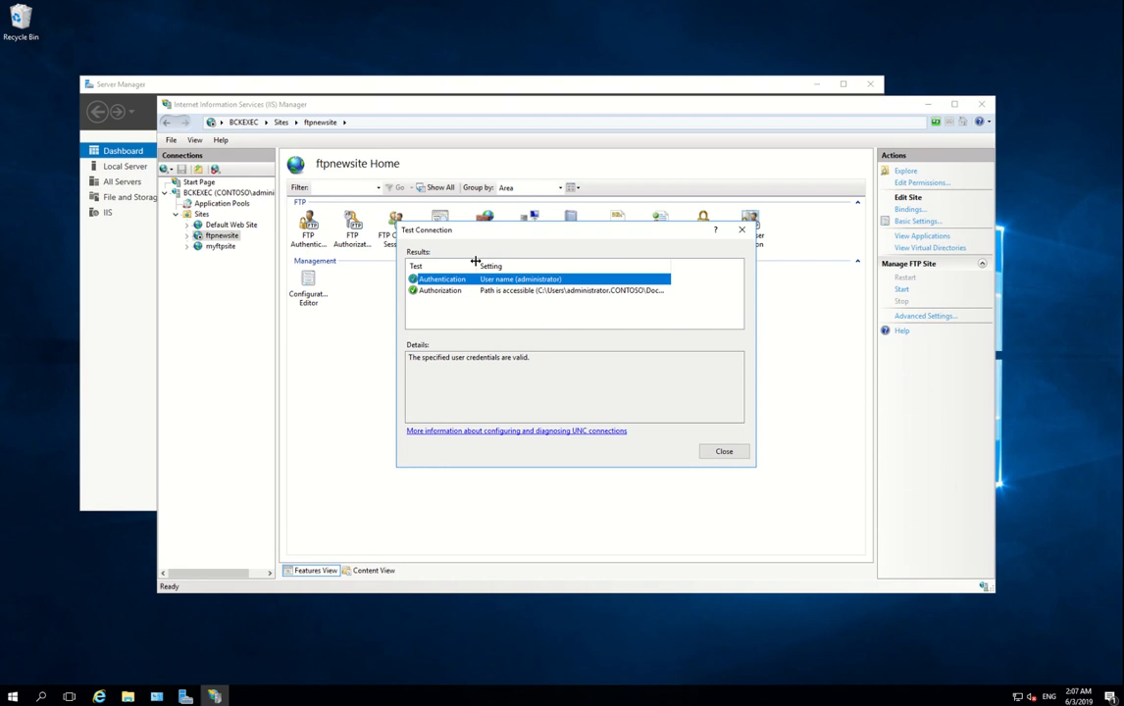
mouse_move(537, 284)
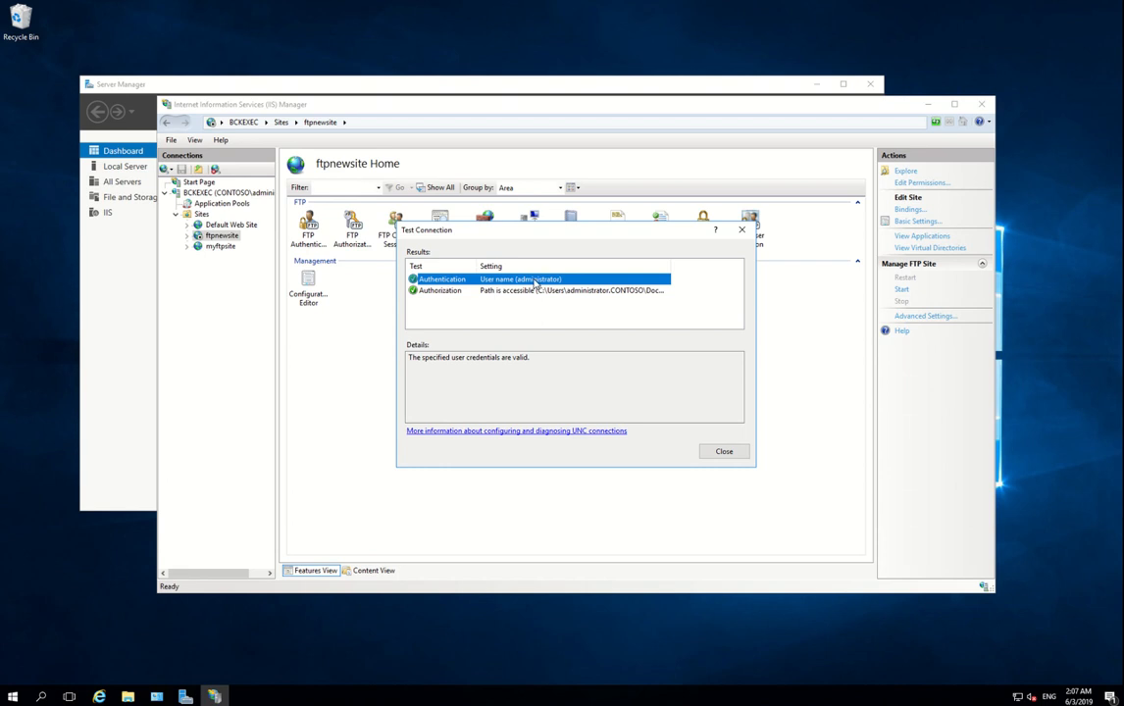
mouse_move(704, 275)
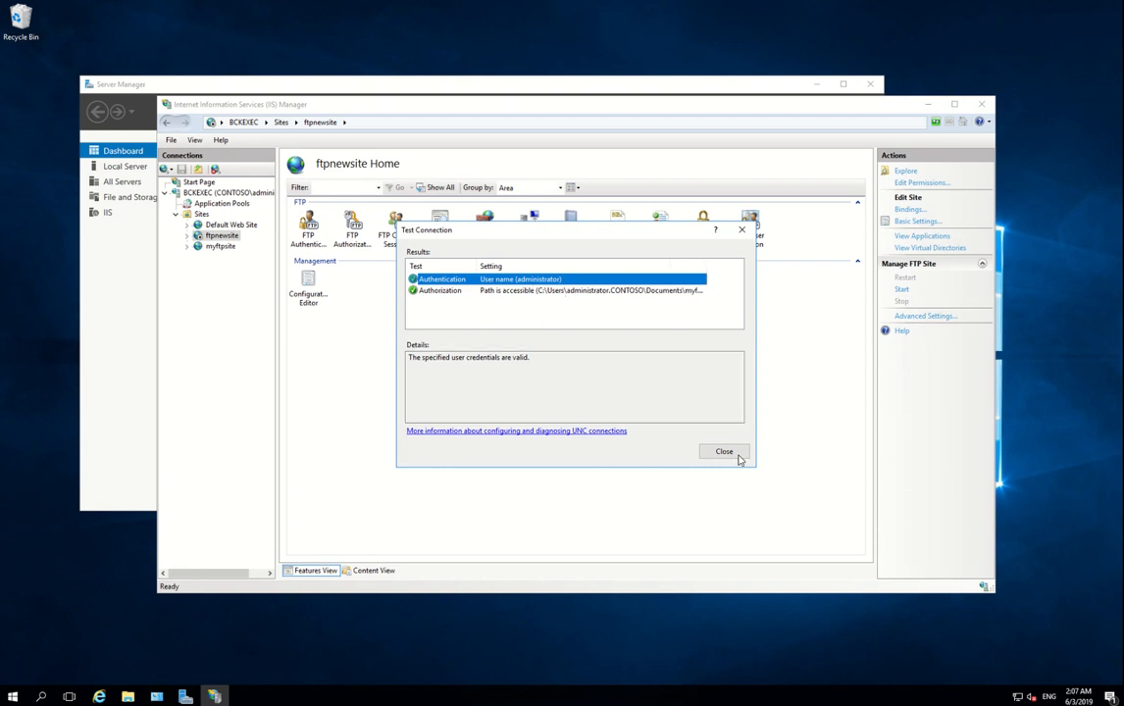
Dismiss the Test Connection results showing valid credentials for newbackup
click(724, 452)
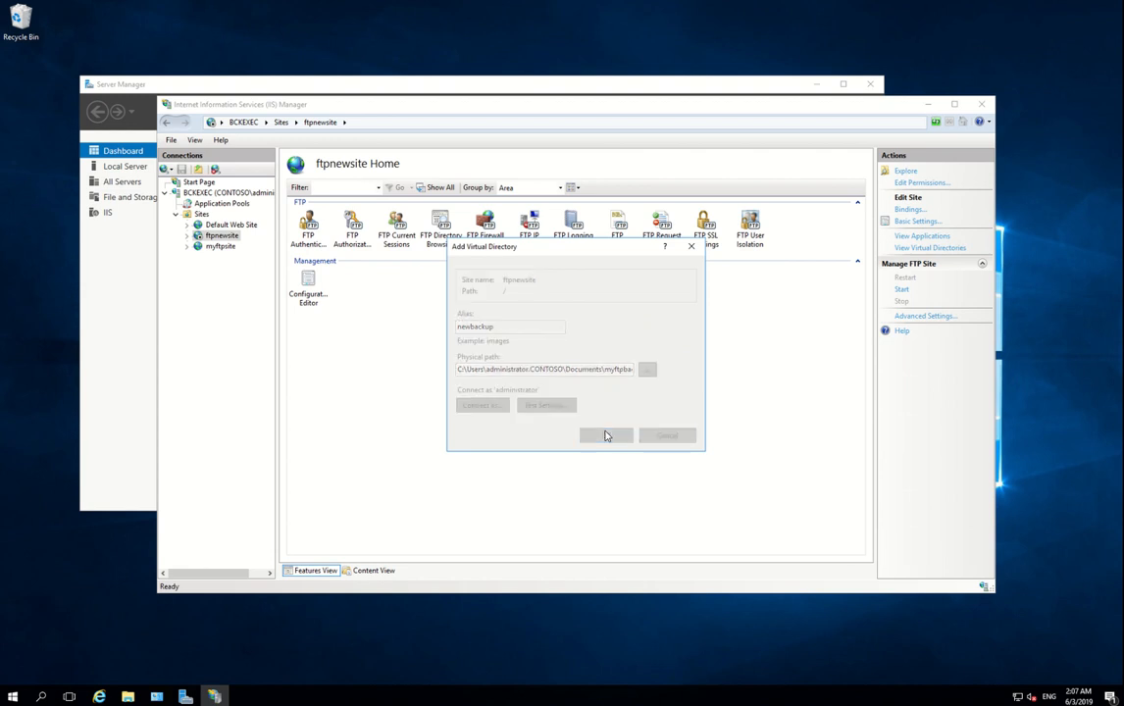
Create the newbackup virtual directory under ftpnewsite
click(605, 435)
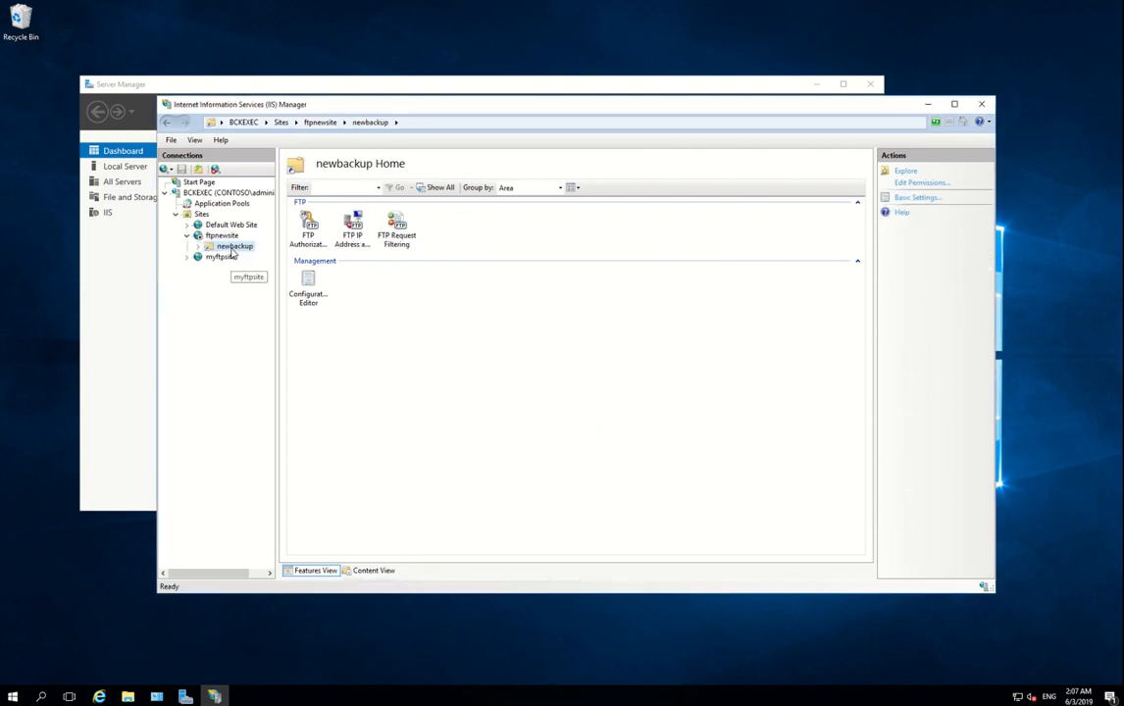
mouse_move(263, 259)
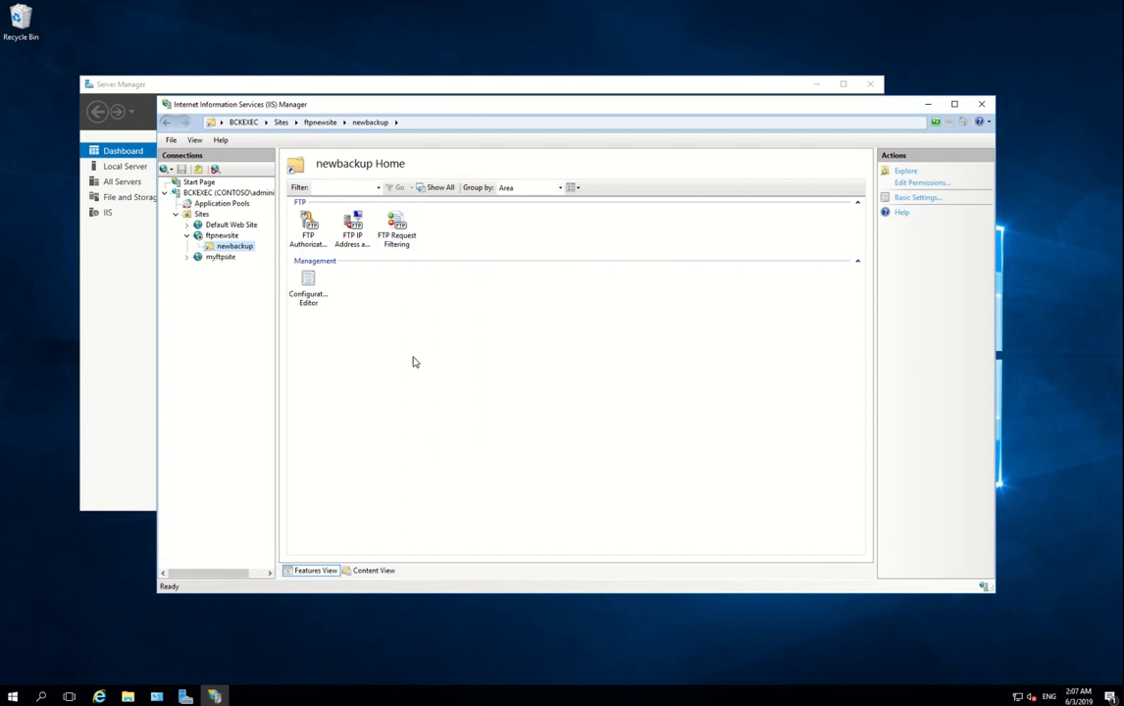
mouse_move(497, 427)
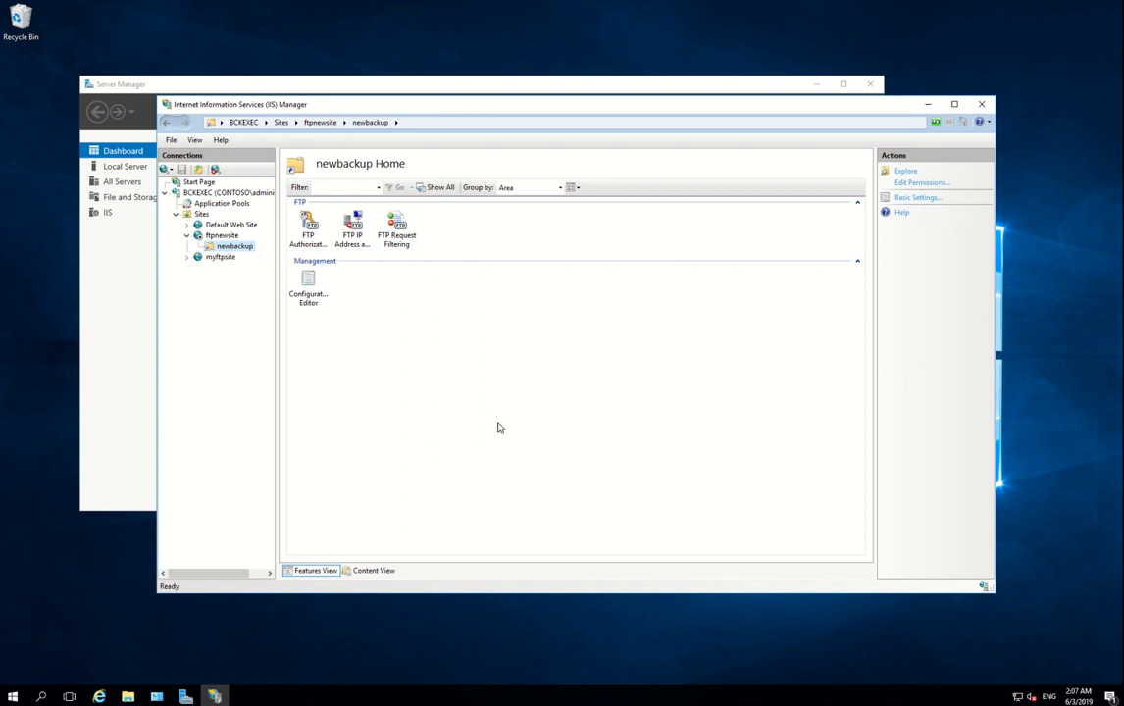